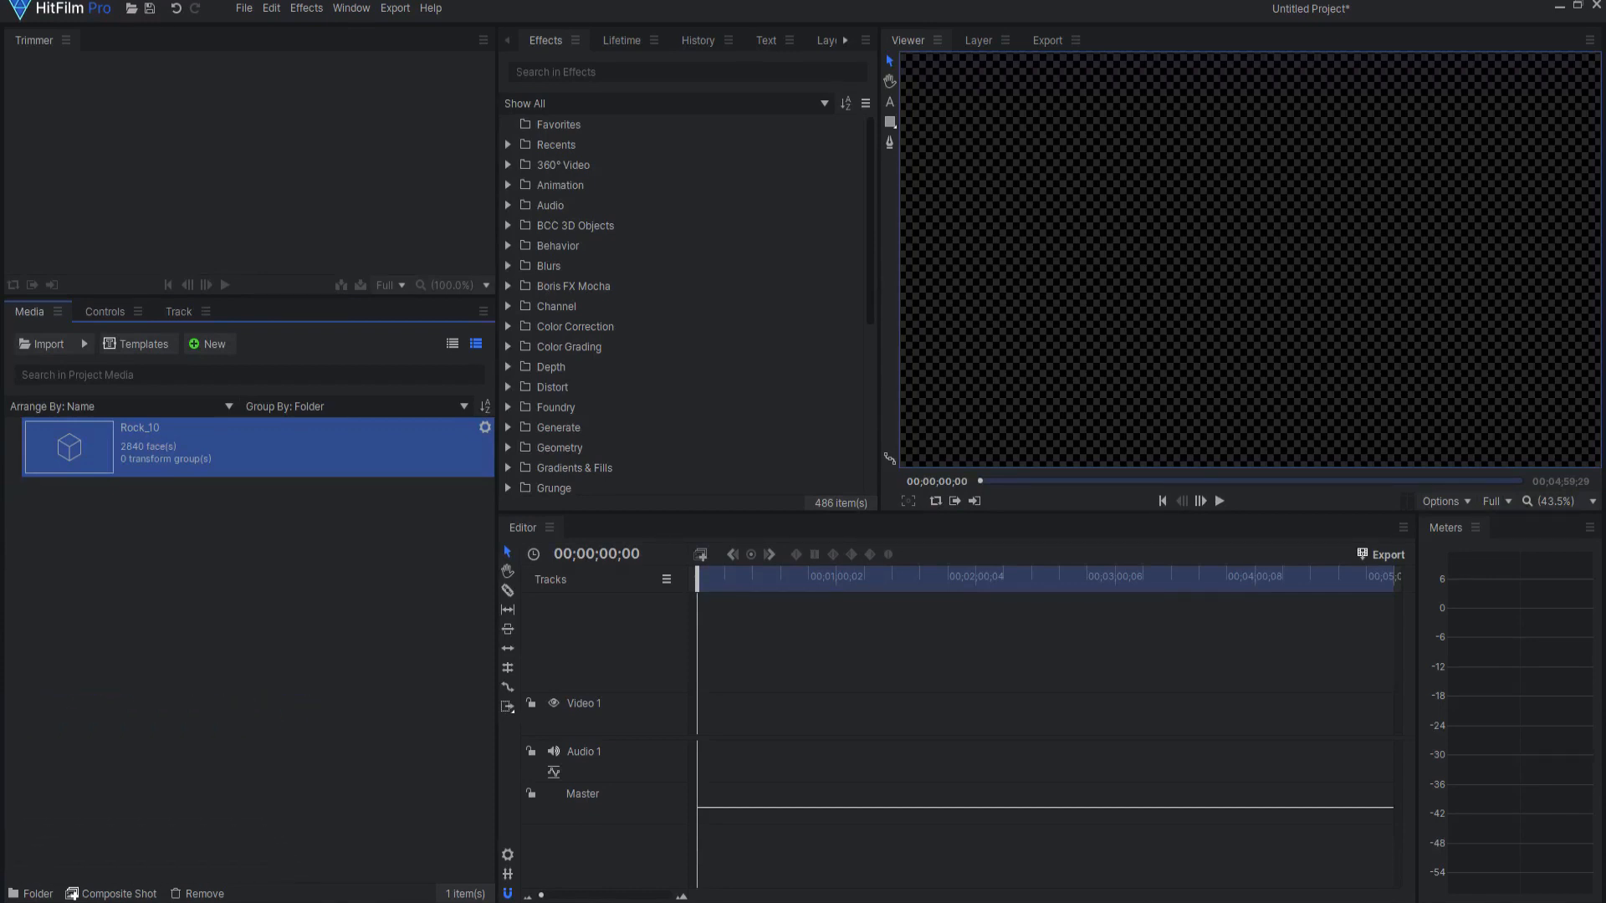
{"action": "mouse_move", "coordinate": [937, 472]}
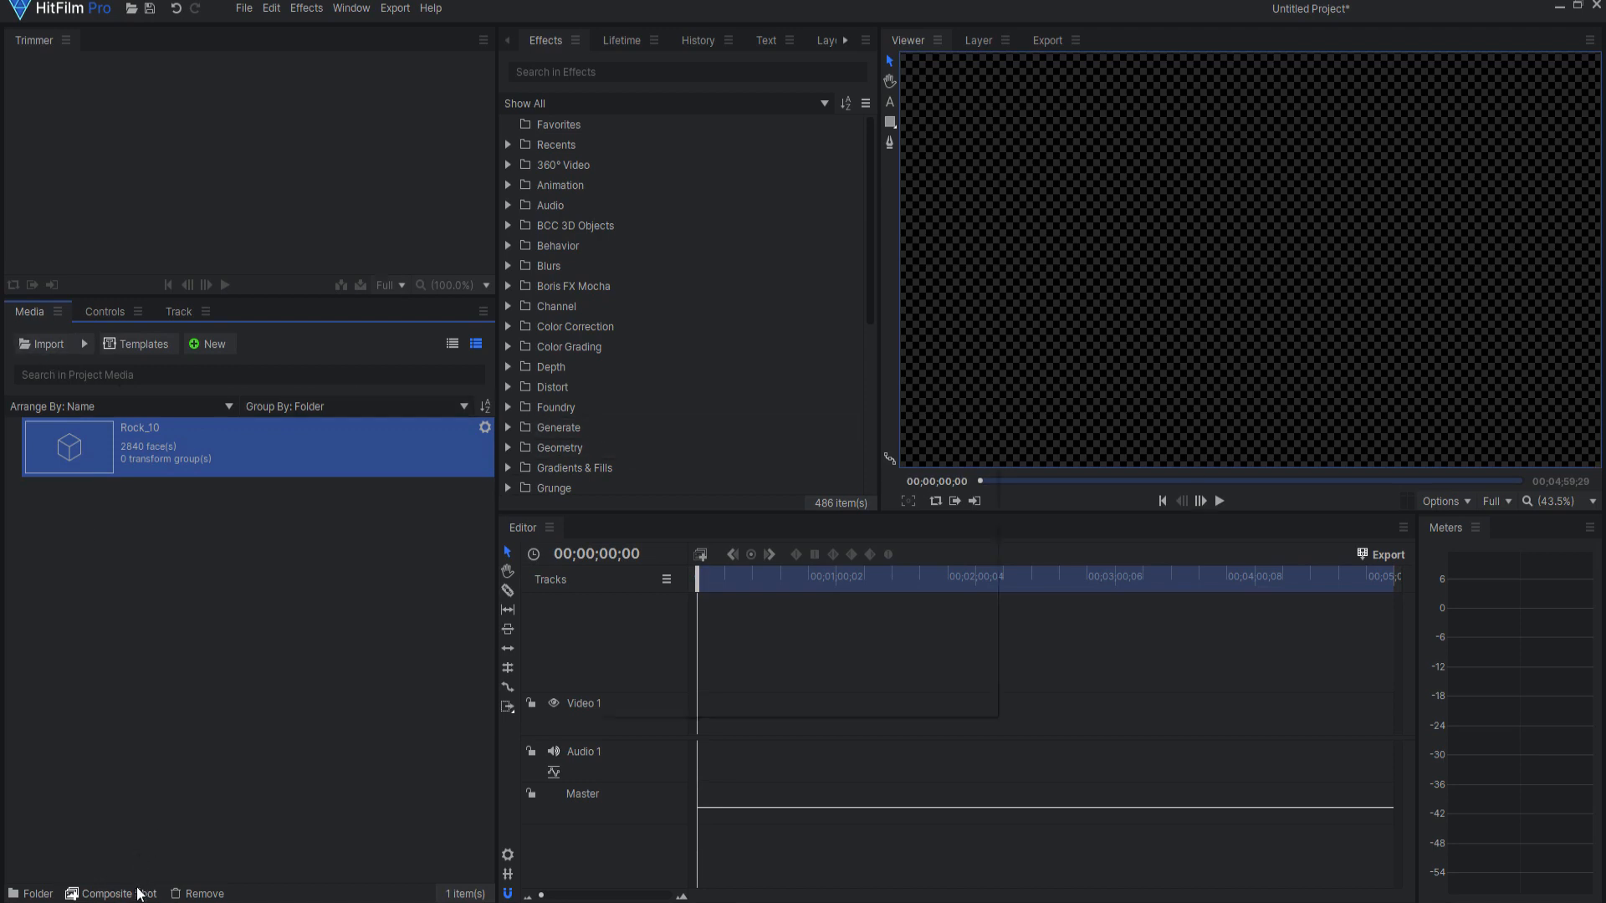
- Create a 1920×1080 Composite Shot 1 and scale the Rock_10 model layer down to 10%
{"action": "left_click", "coordinate": [114, 894]}
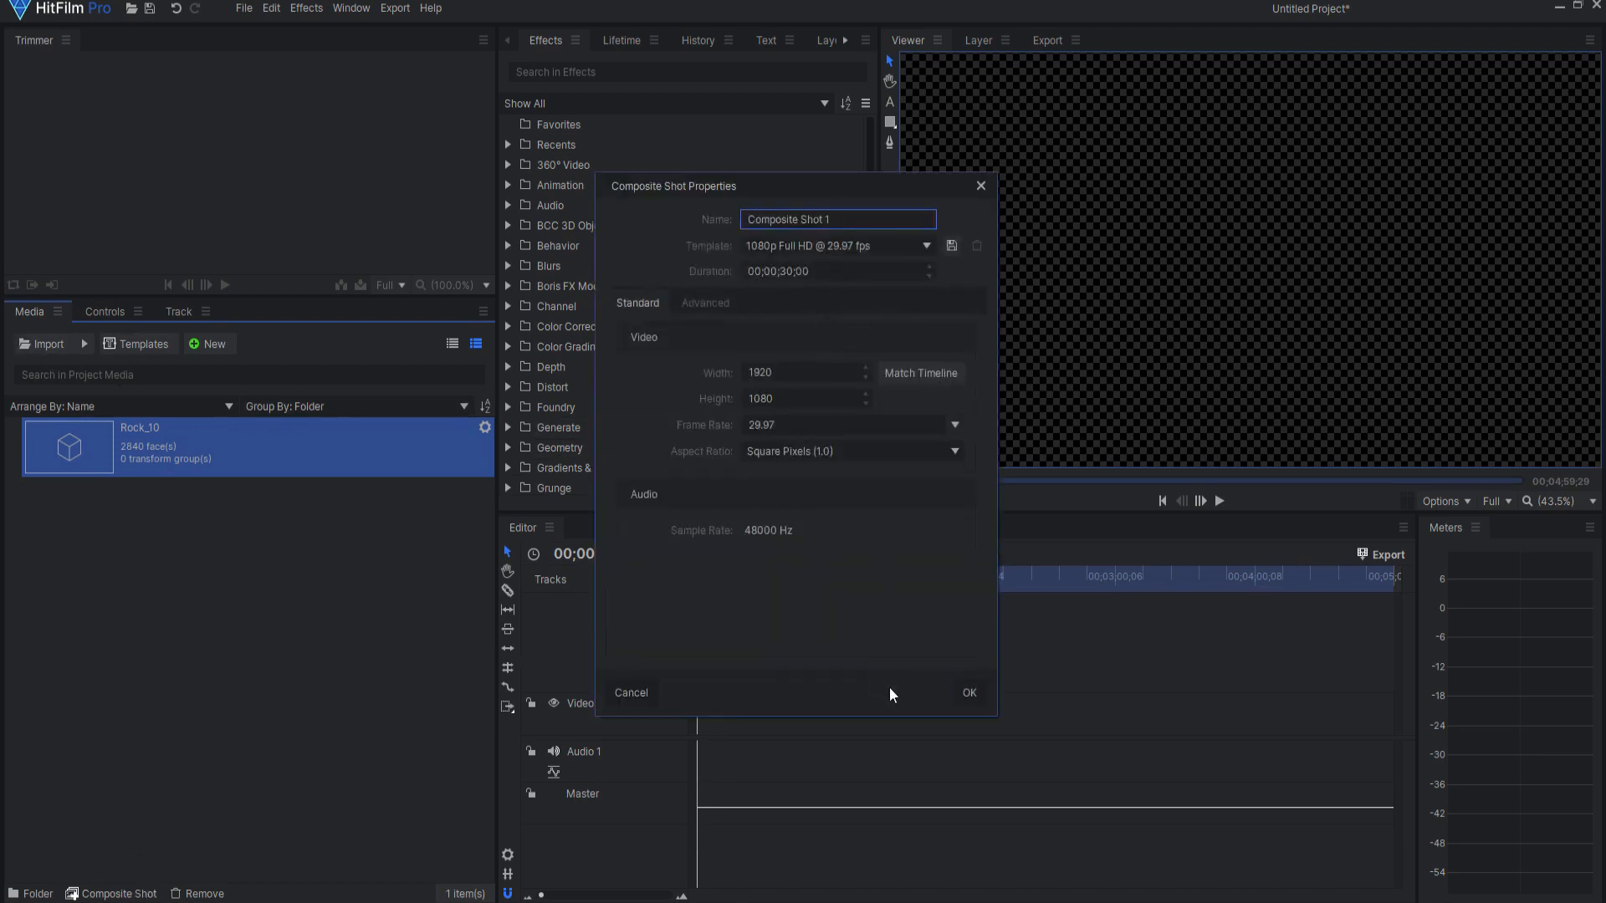
{"action": "left_click", "coordinate": [971, 693]}
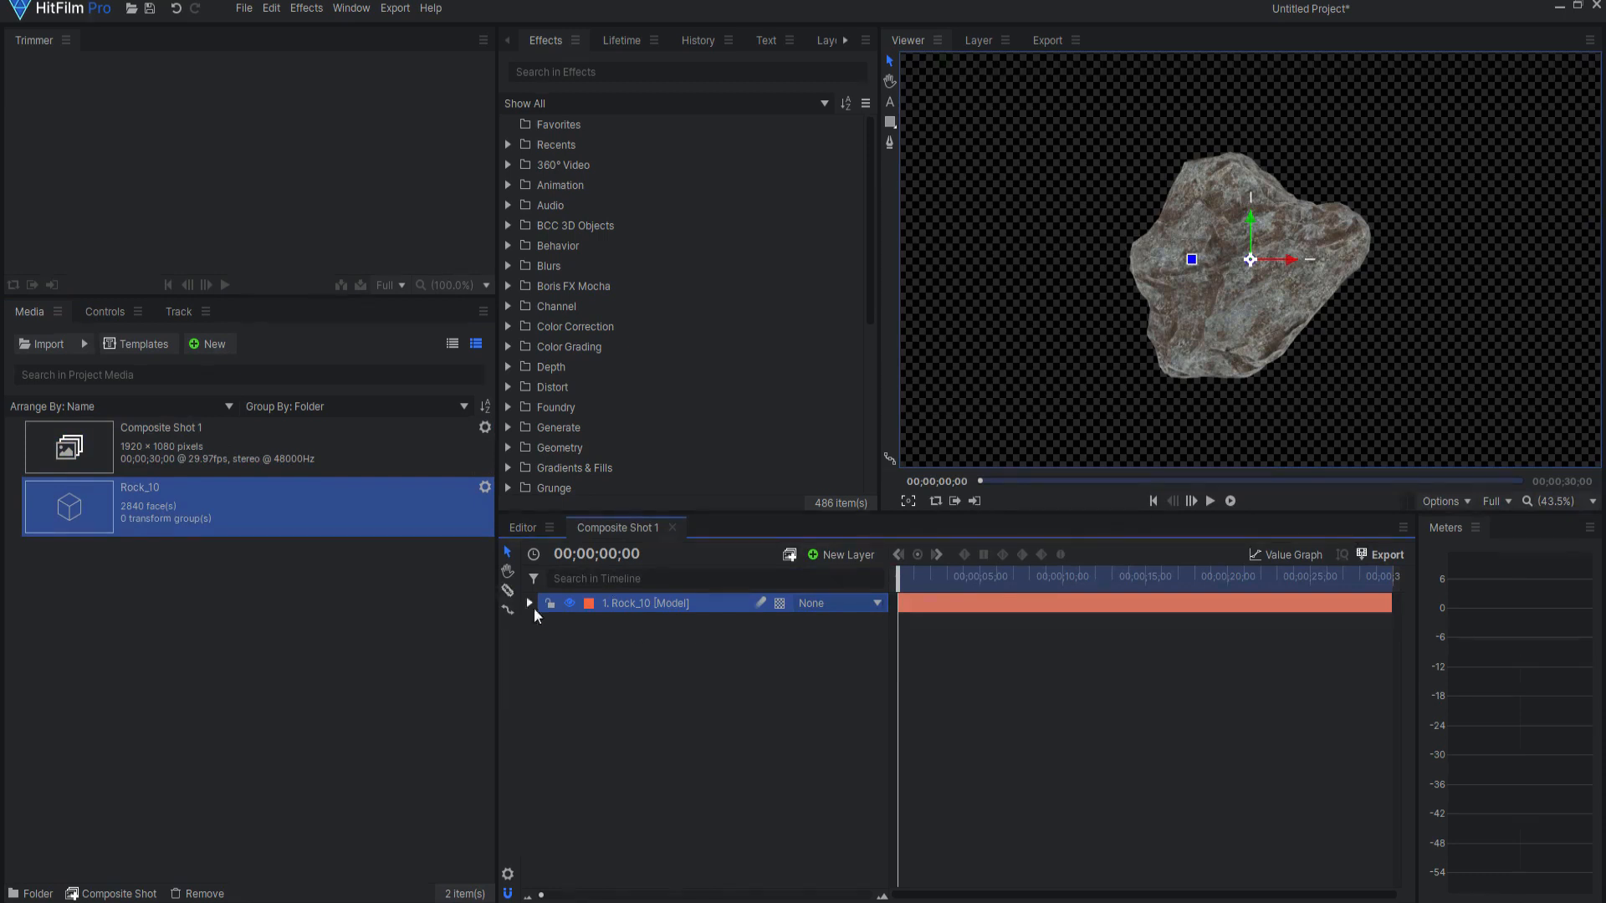
{"action": "left_click", "coordinate": [530, 603]}
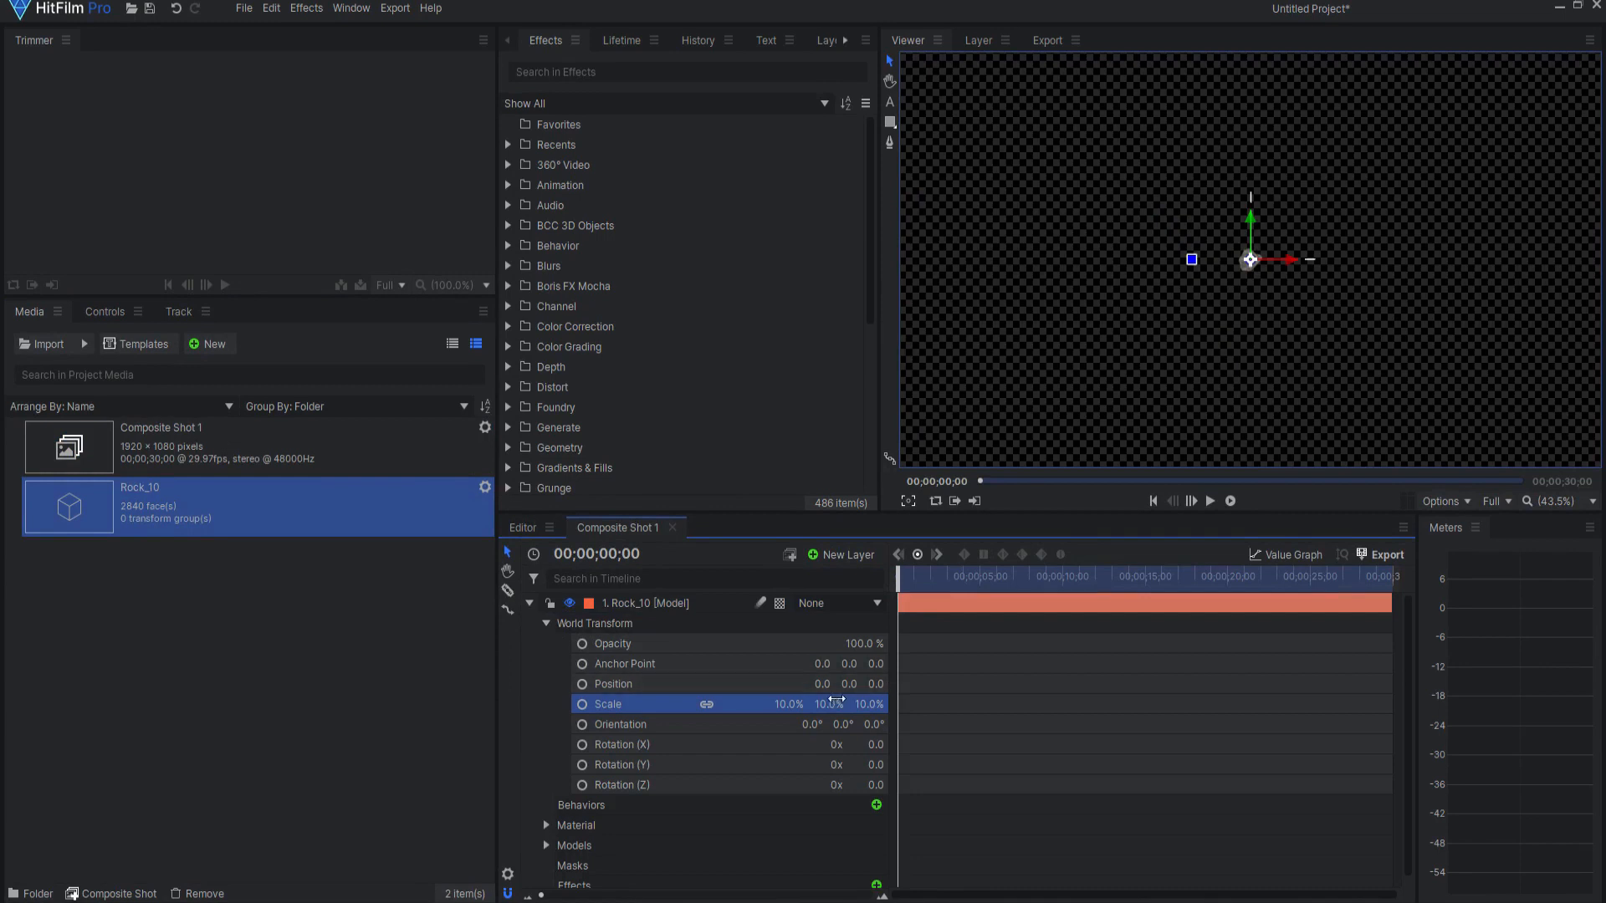
{"action": "left_click", "coordinate": [531, 602]}
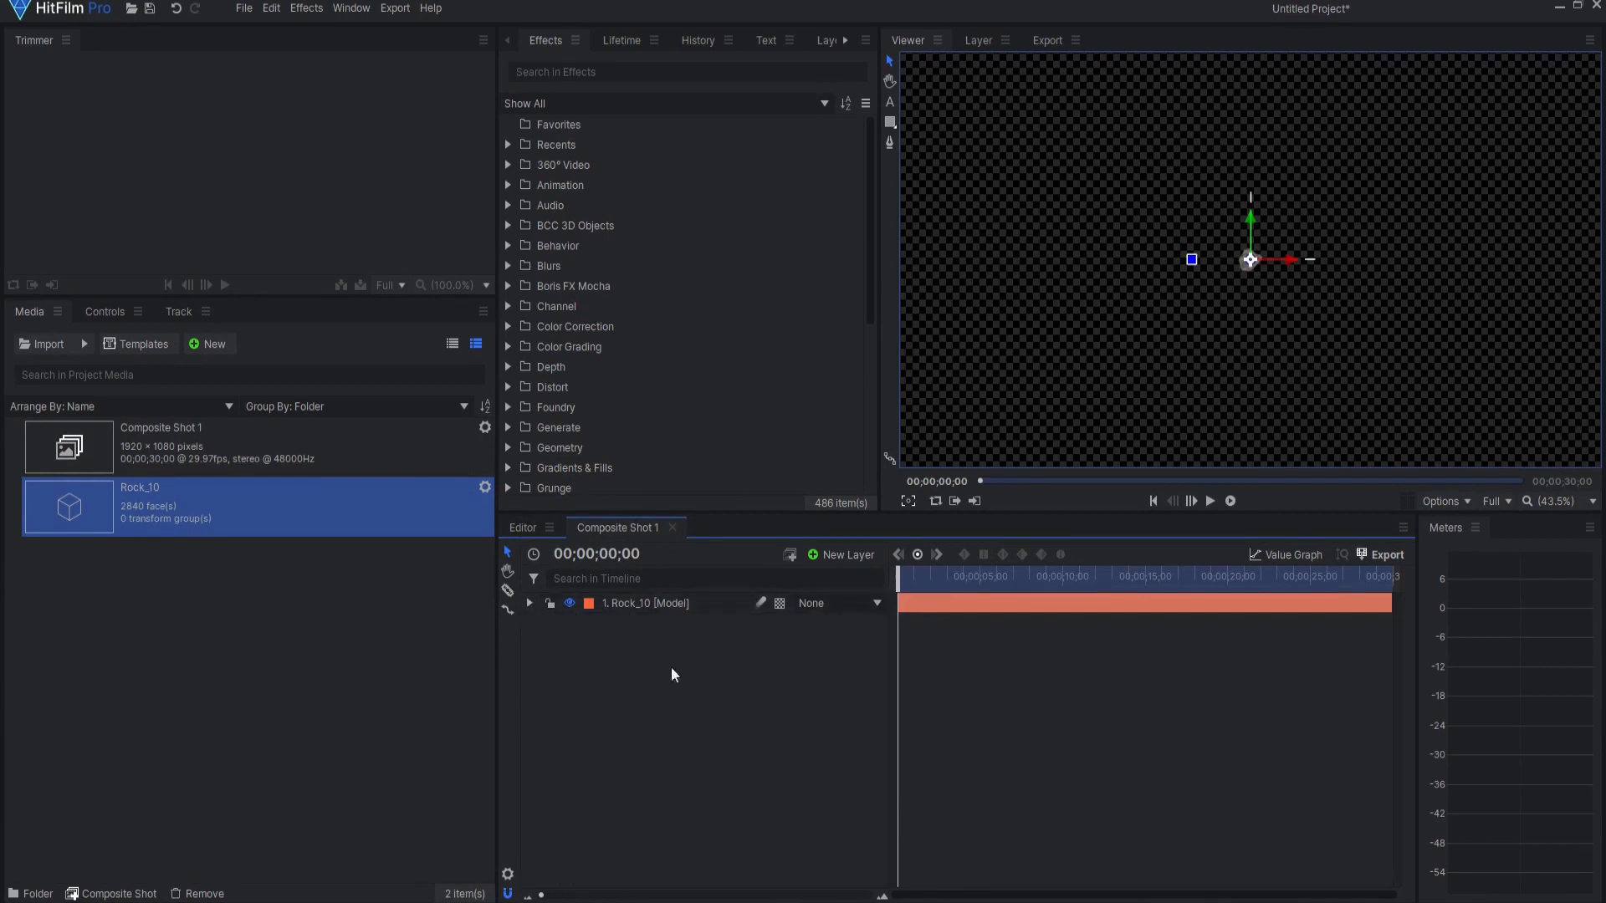
{"action": "scroll", "scroll_direction": "down", "scroll_amount": 3}
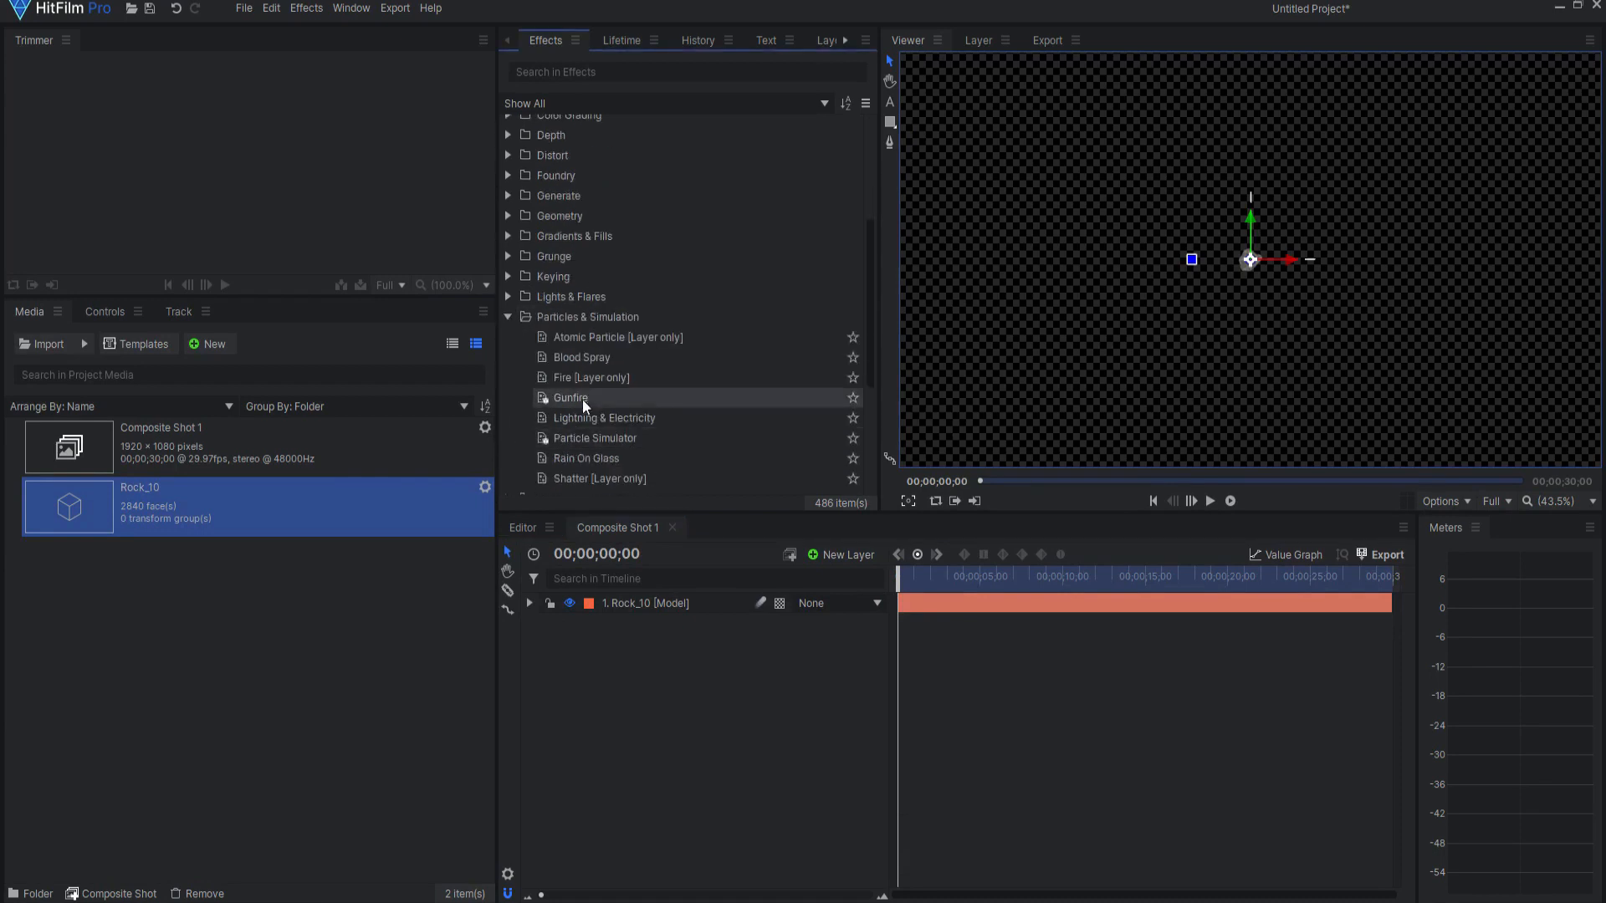
- Add a Particle Simulator layer above Rock_10 and rename it 'Asteroid Field'
{"action": "left_click", "coordinate": [596, 439]}
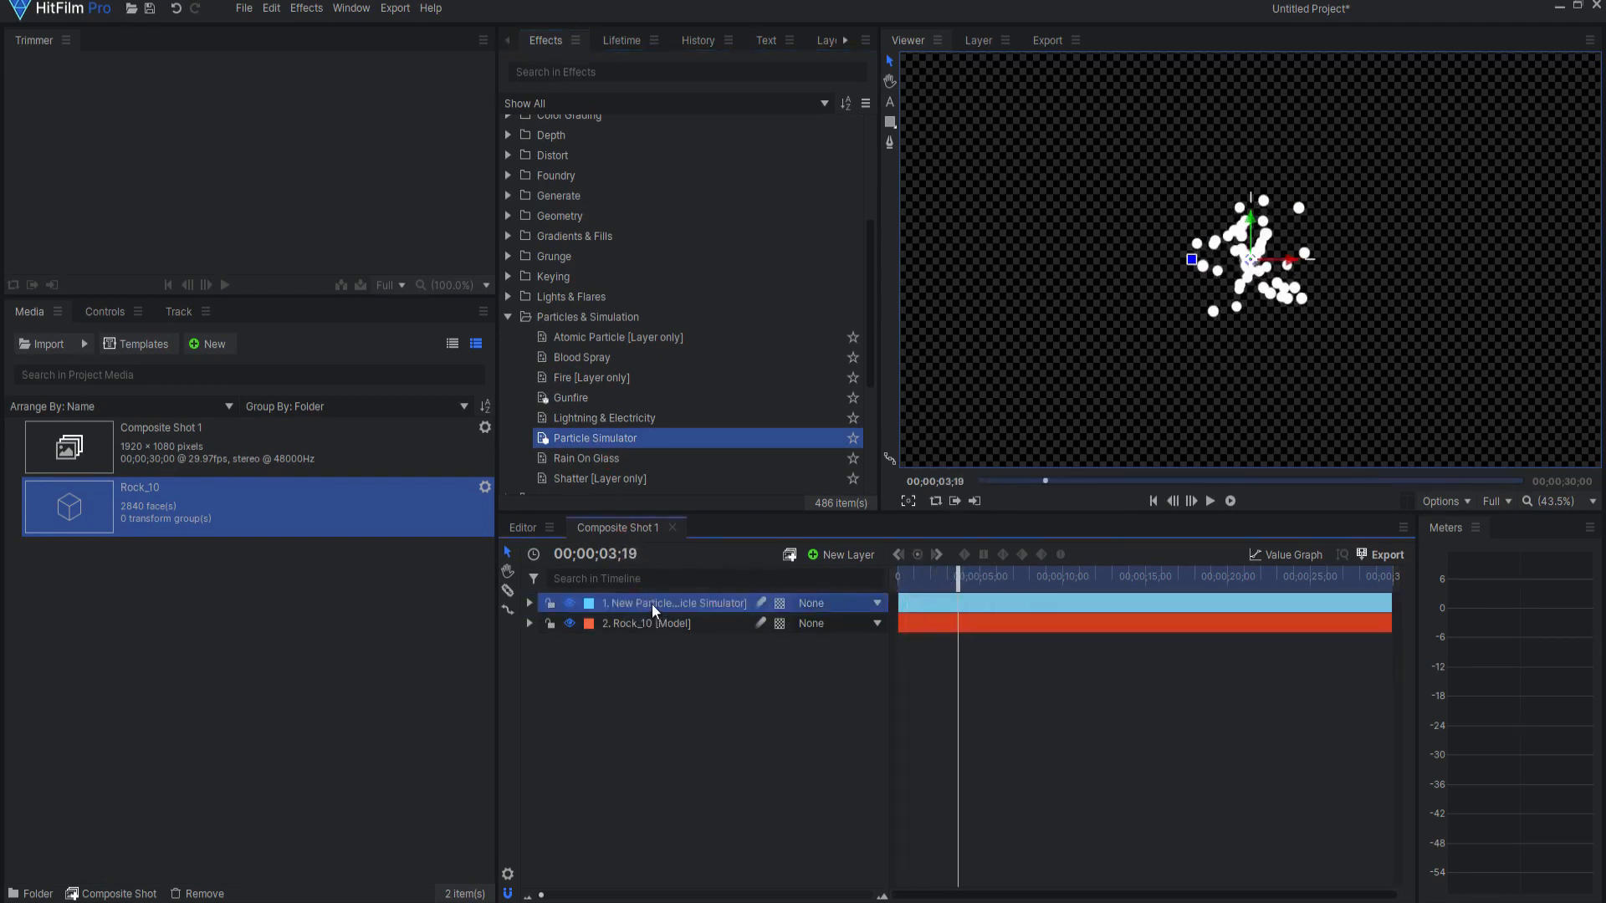
{"action": "double_click", "coordinate": [673, 602]}
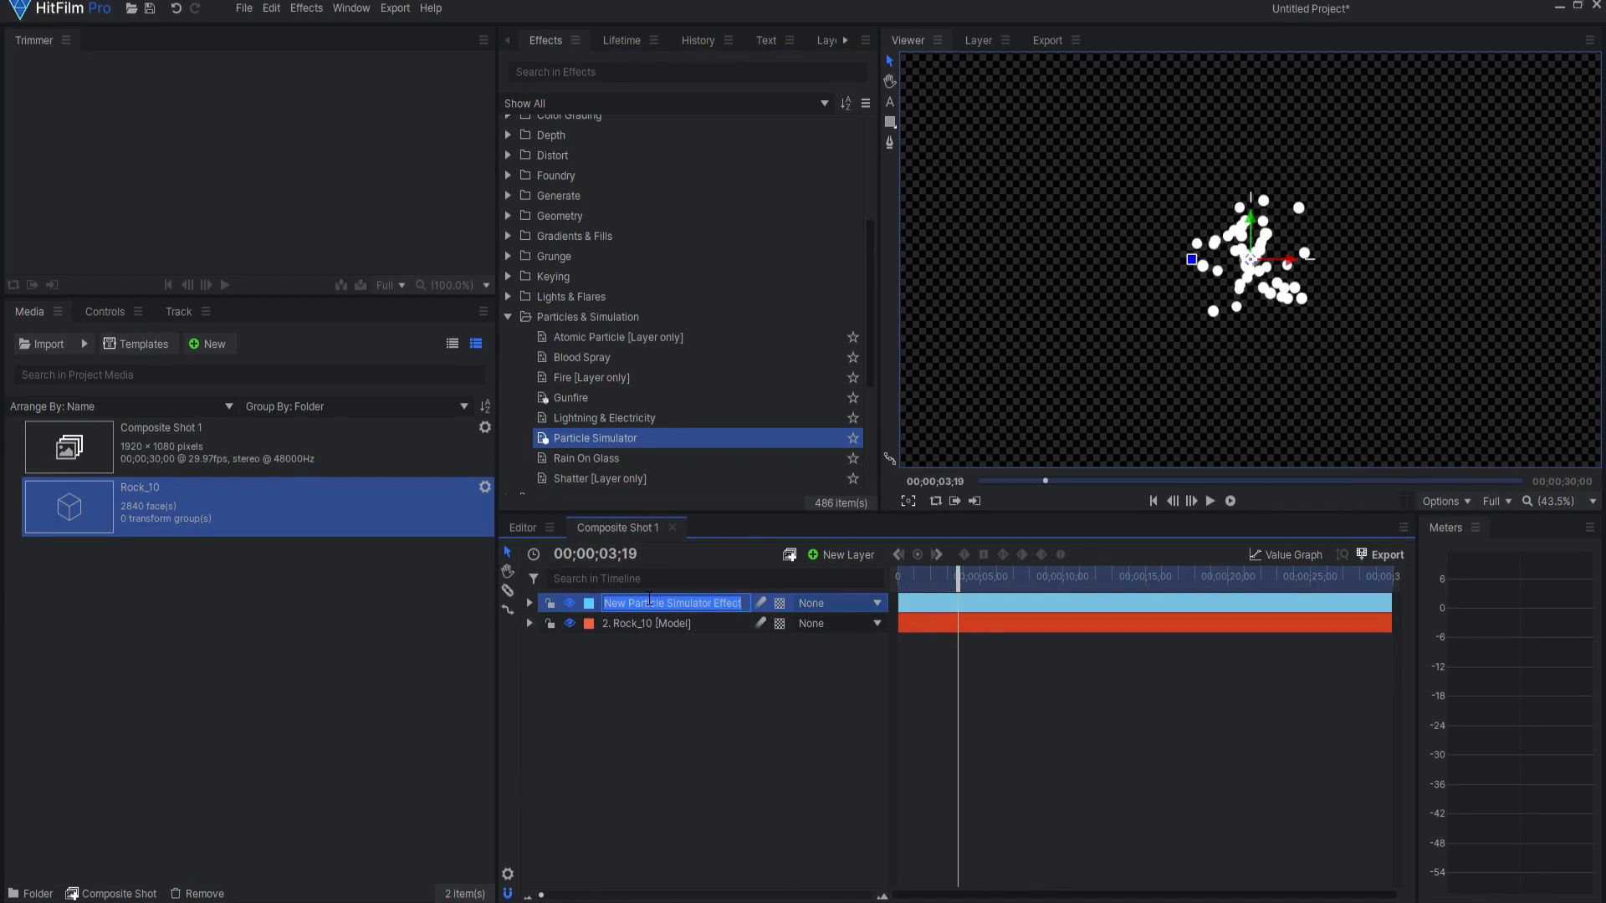
{"action": "type", "text": "Asteroid"}
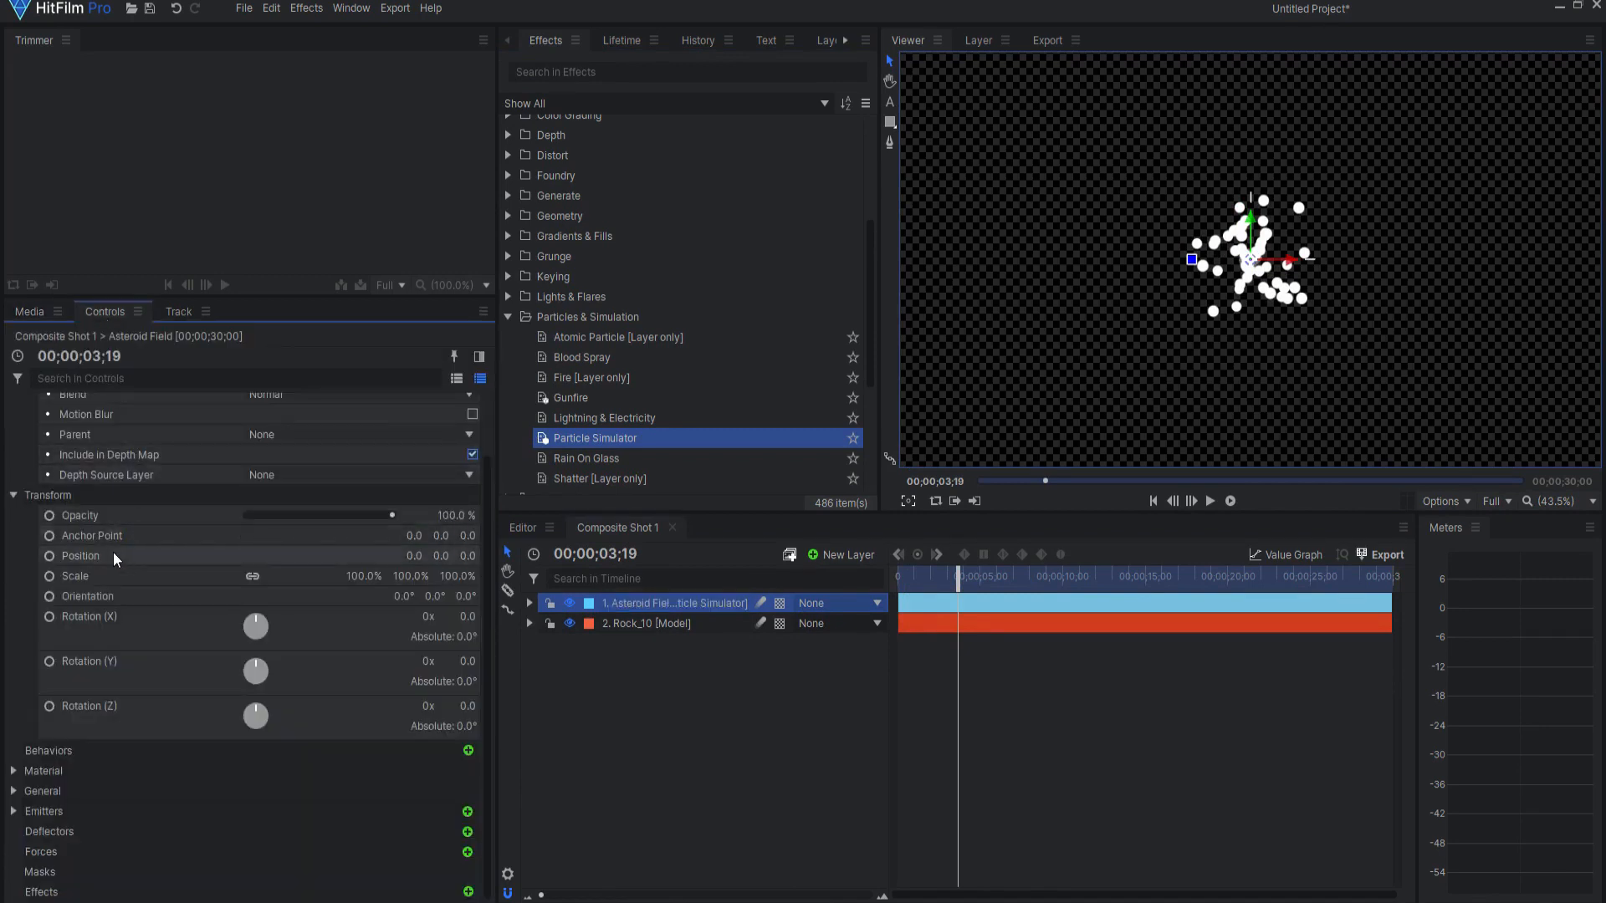
- Under Emitters > General, set the simulator's Time Shift to -1.0 s and return to frame one
{"action": "left_click", "coordinate": [13, 404]}
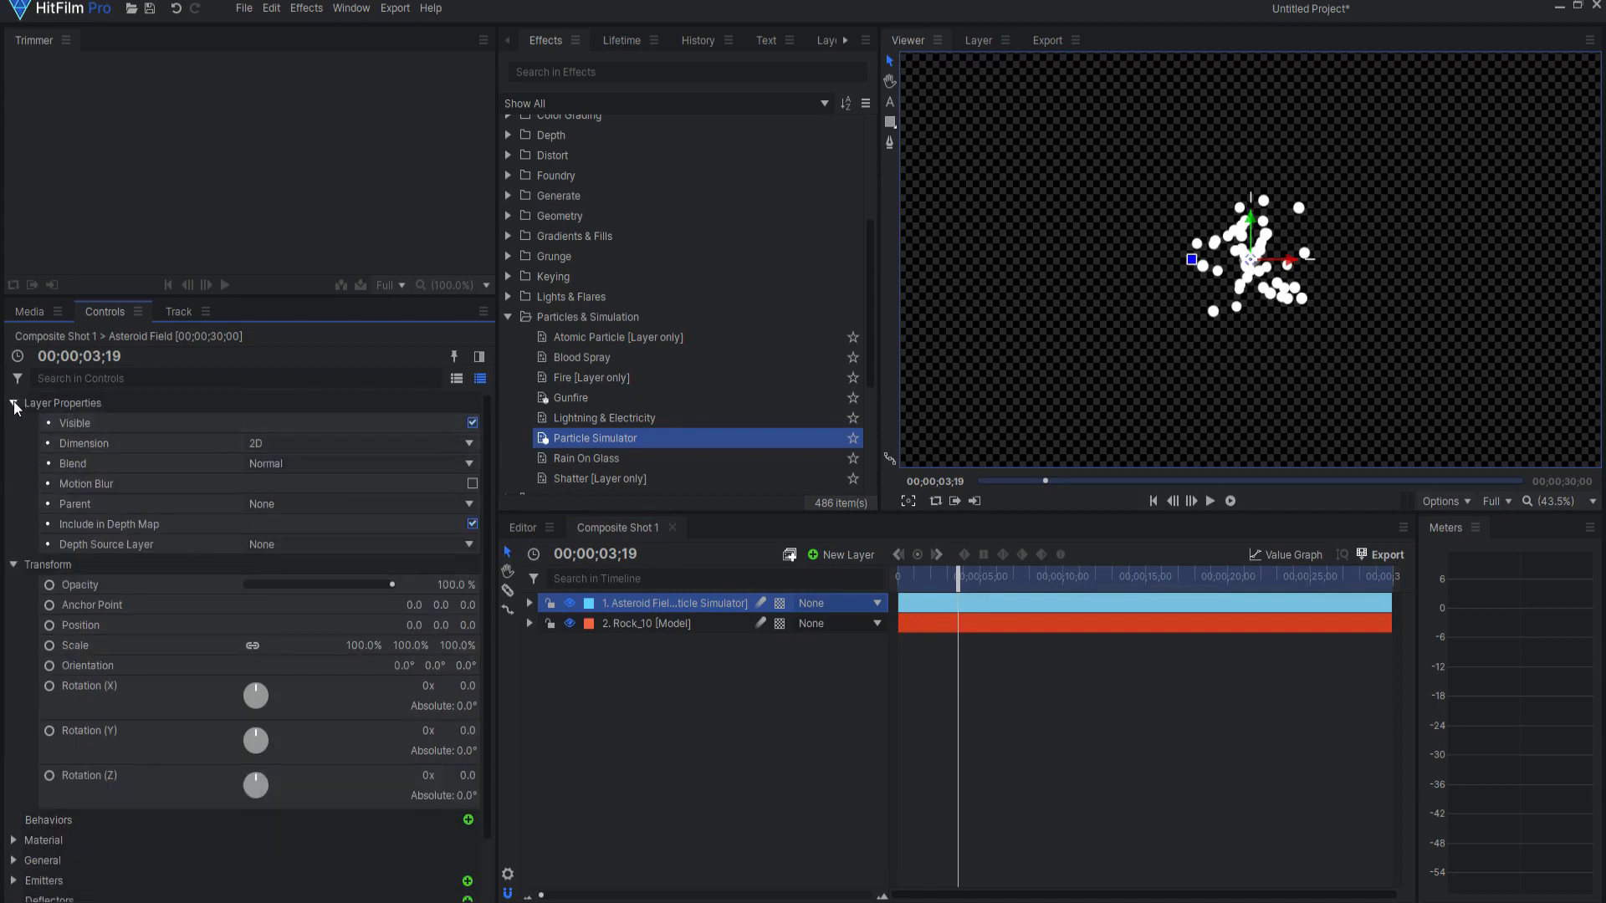
{"action": "left_click", "coordinate": [14, 403]}
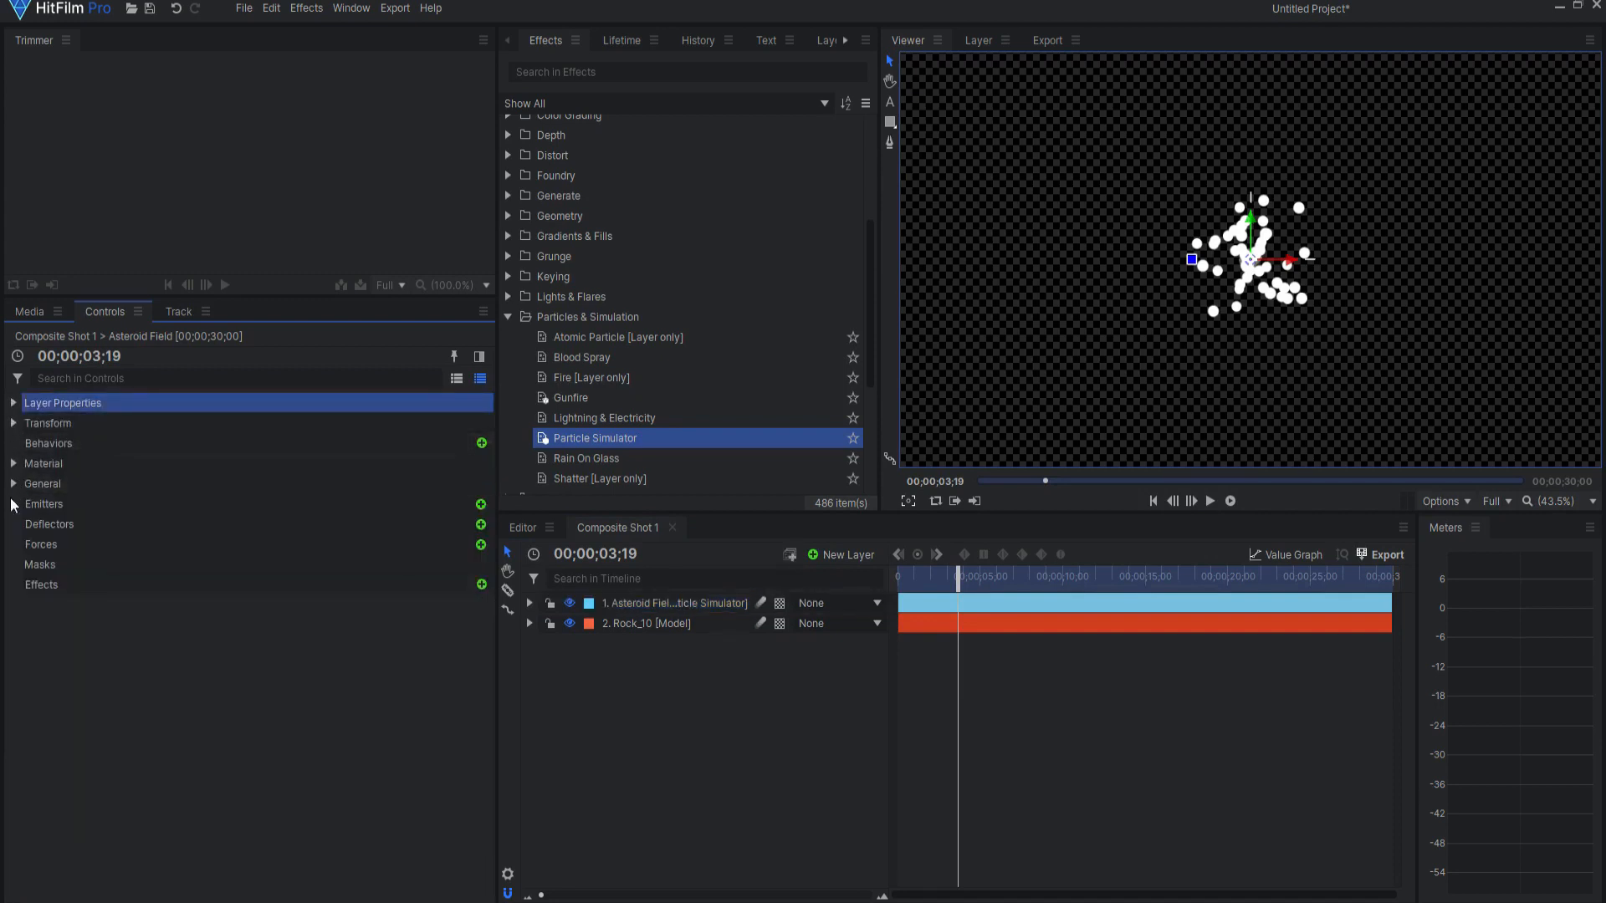
{"action": "left_click", "coordinate": [13, 504]}
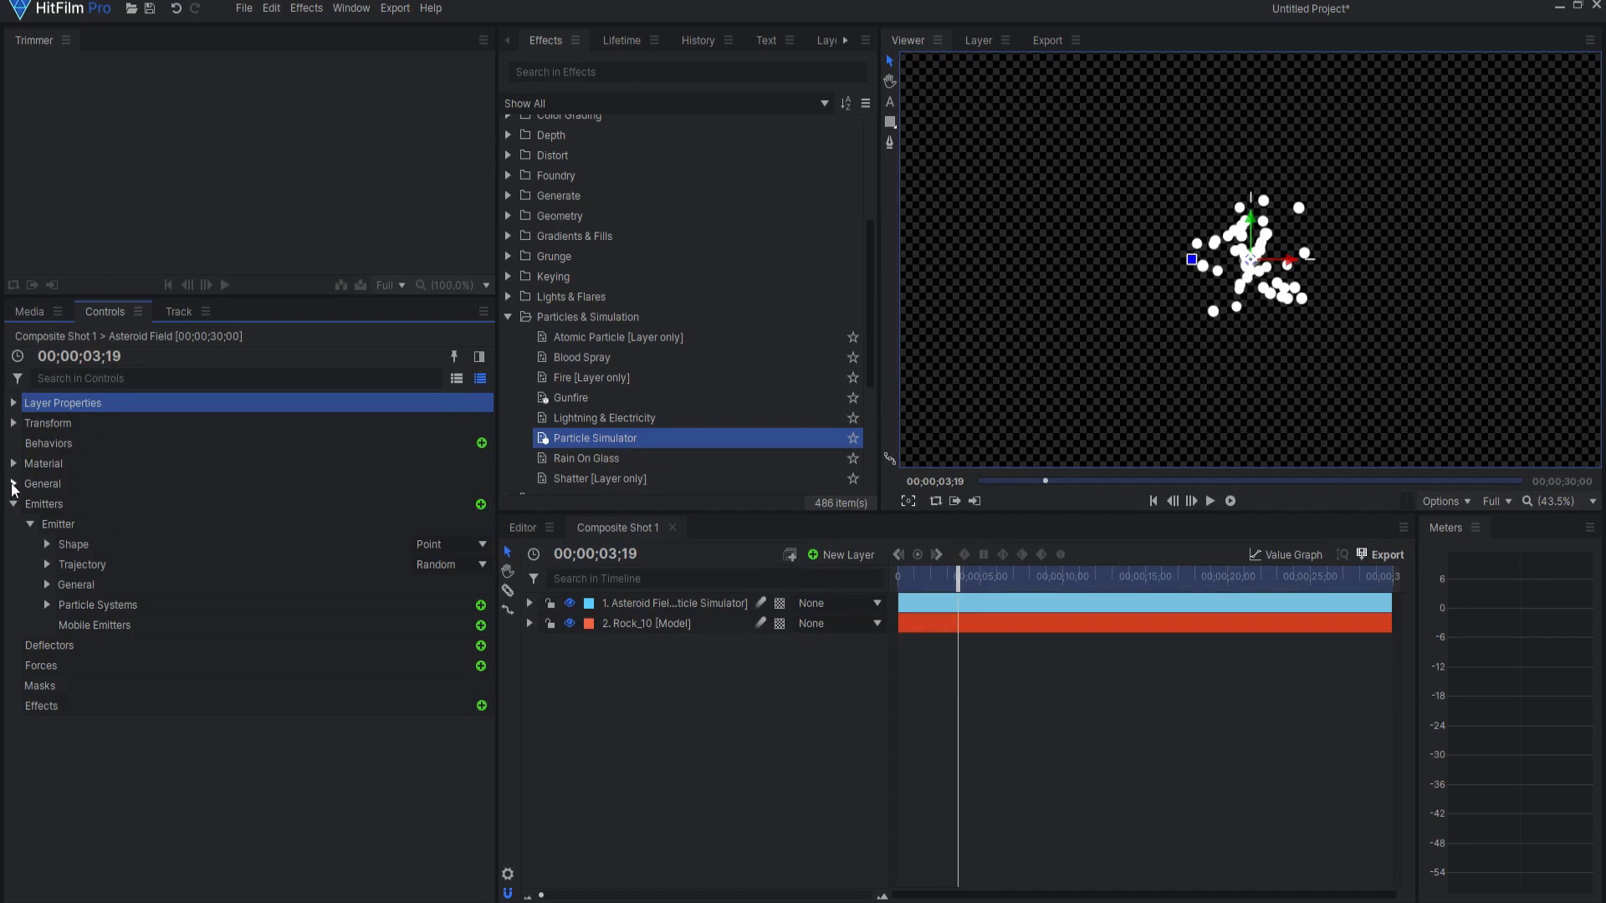
{"action": "left_click", "coordinate": [12, 483]}
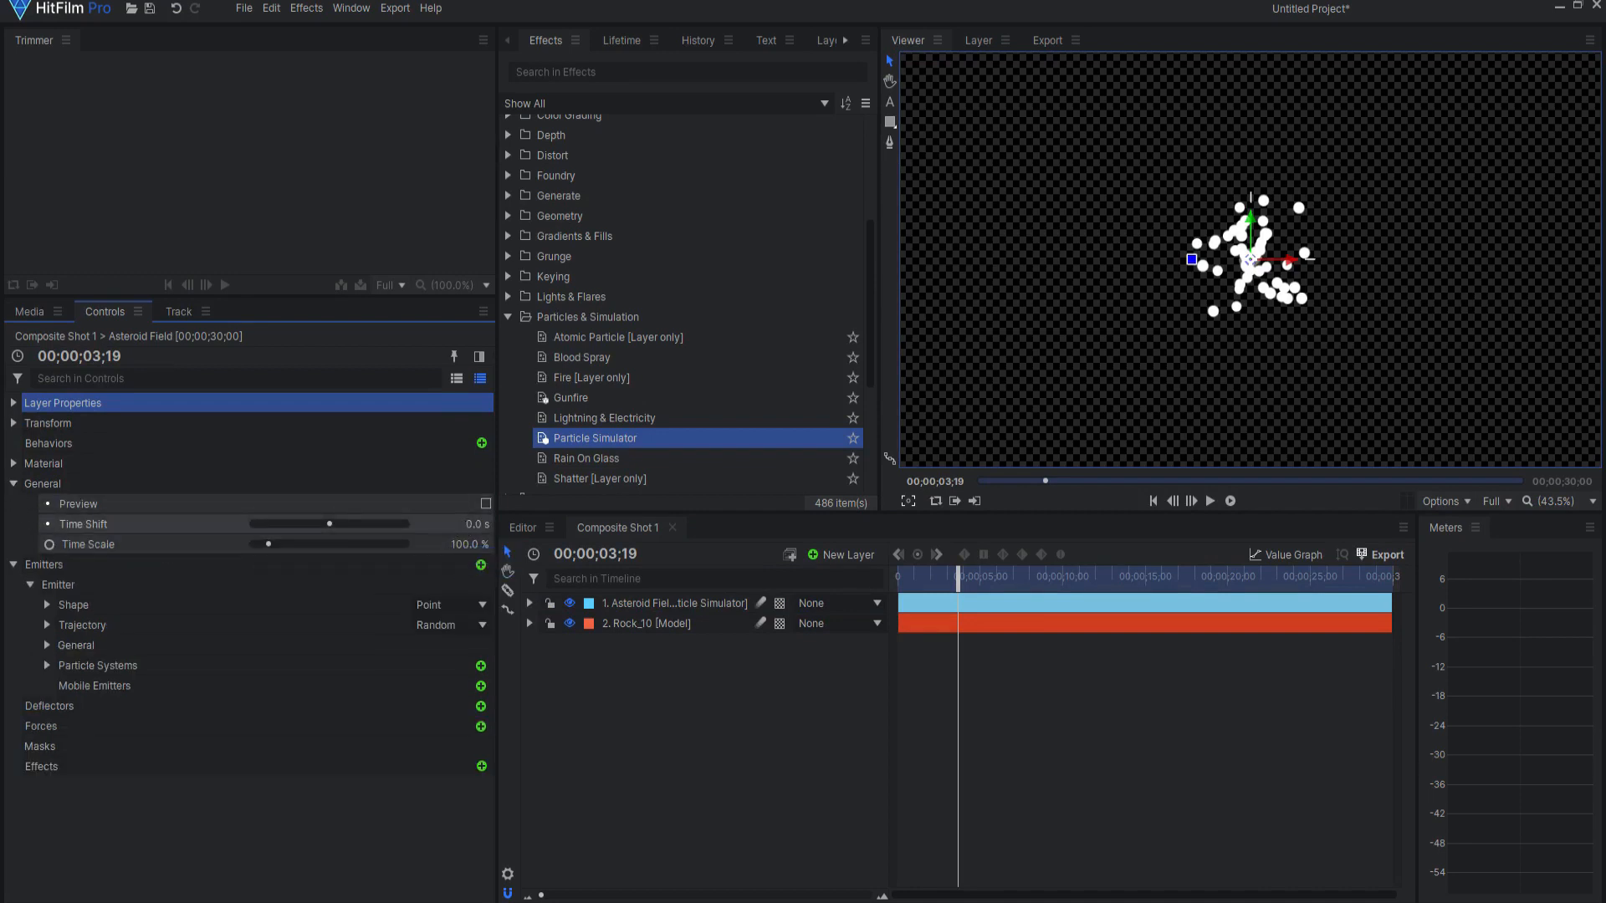
{"action": "left_click", "coordinate": [458, 524]}
{"action": "type", "text": "-1"}
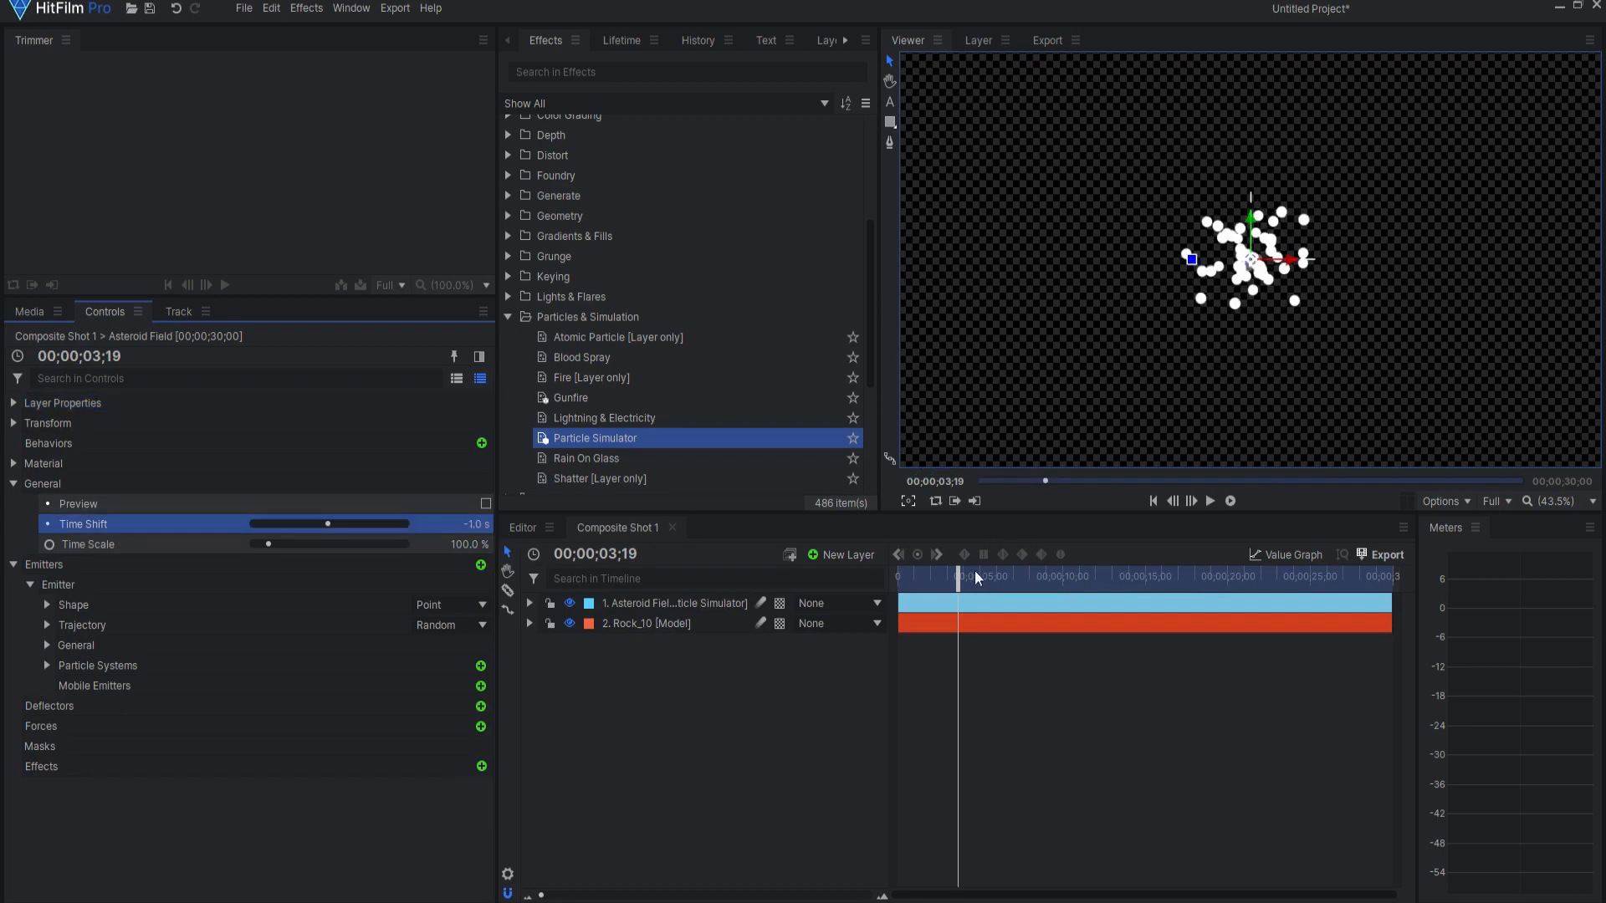
{"action": "left_click", "coordinate": [1153, 502]}
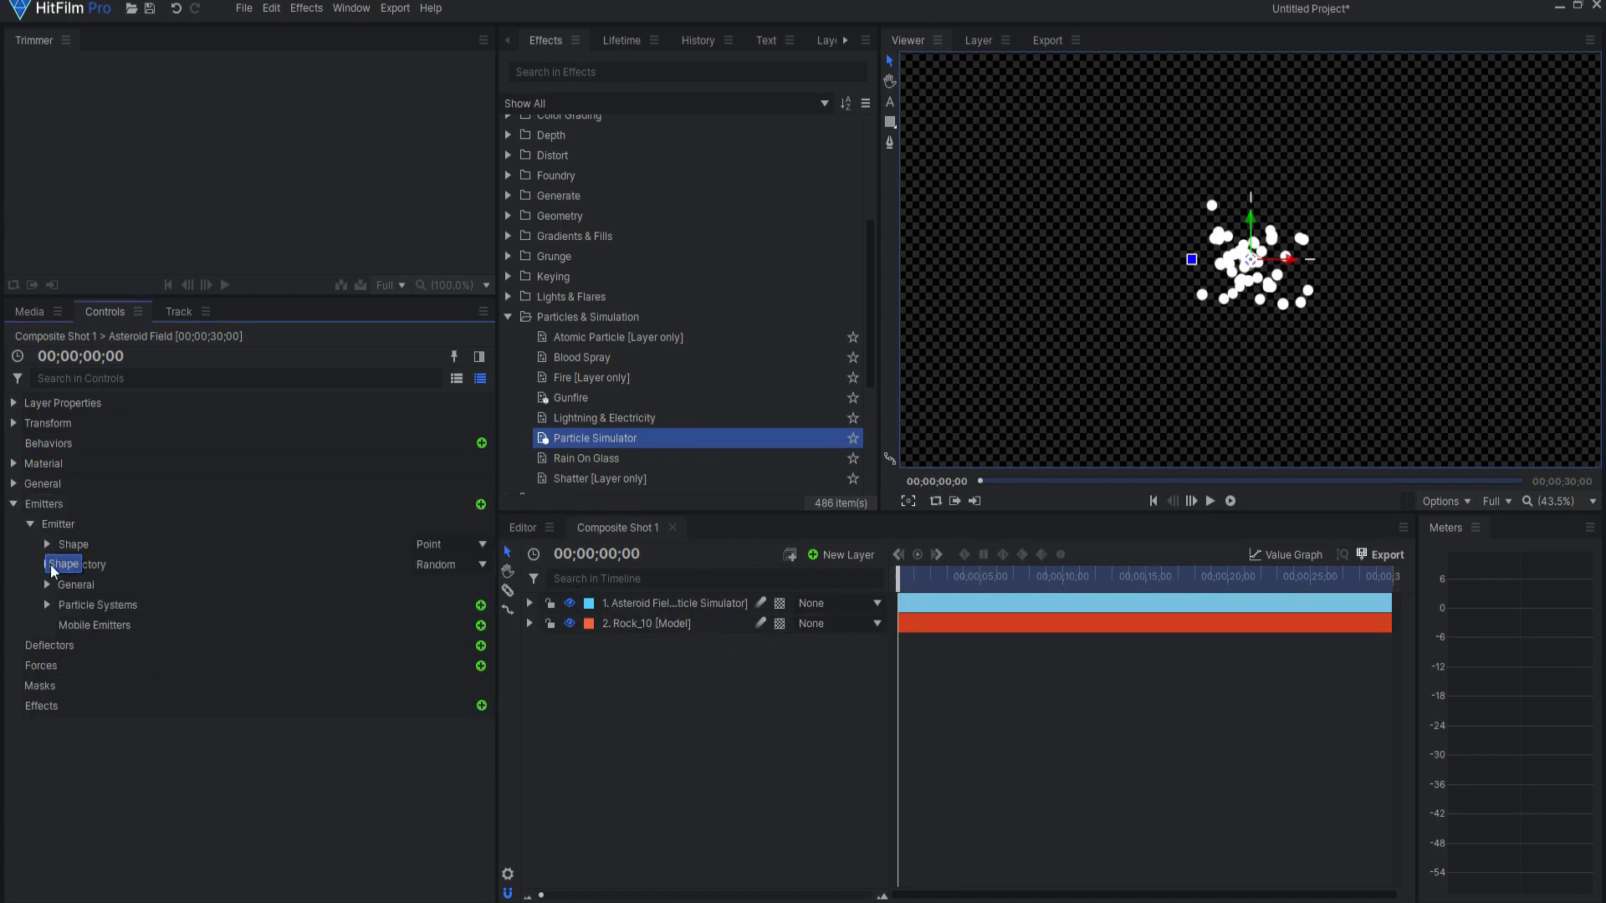
- Set the Particle System's Particles Per Second to 300 for a dense white cluster
{"action": "left_click", "coordinate": [50, 606]}
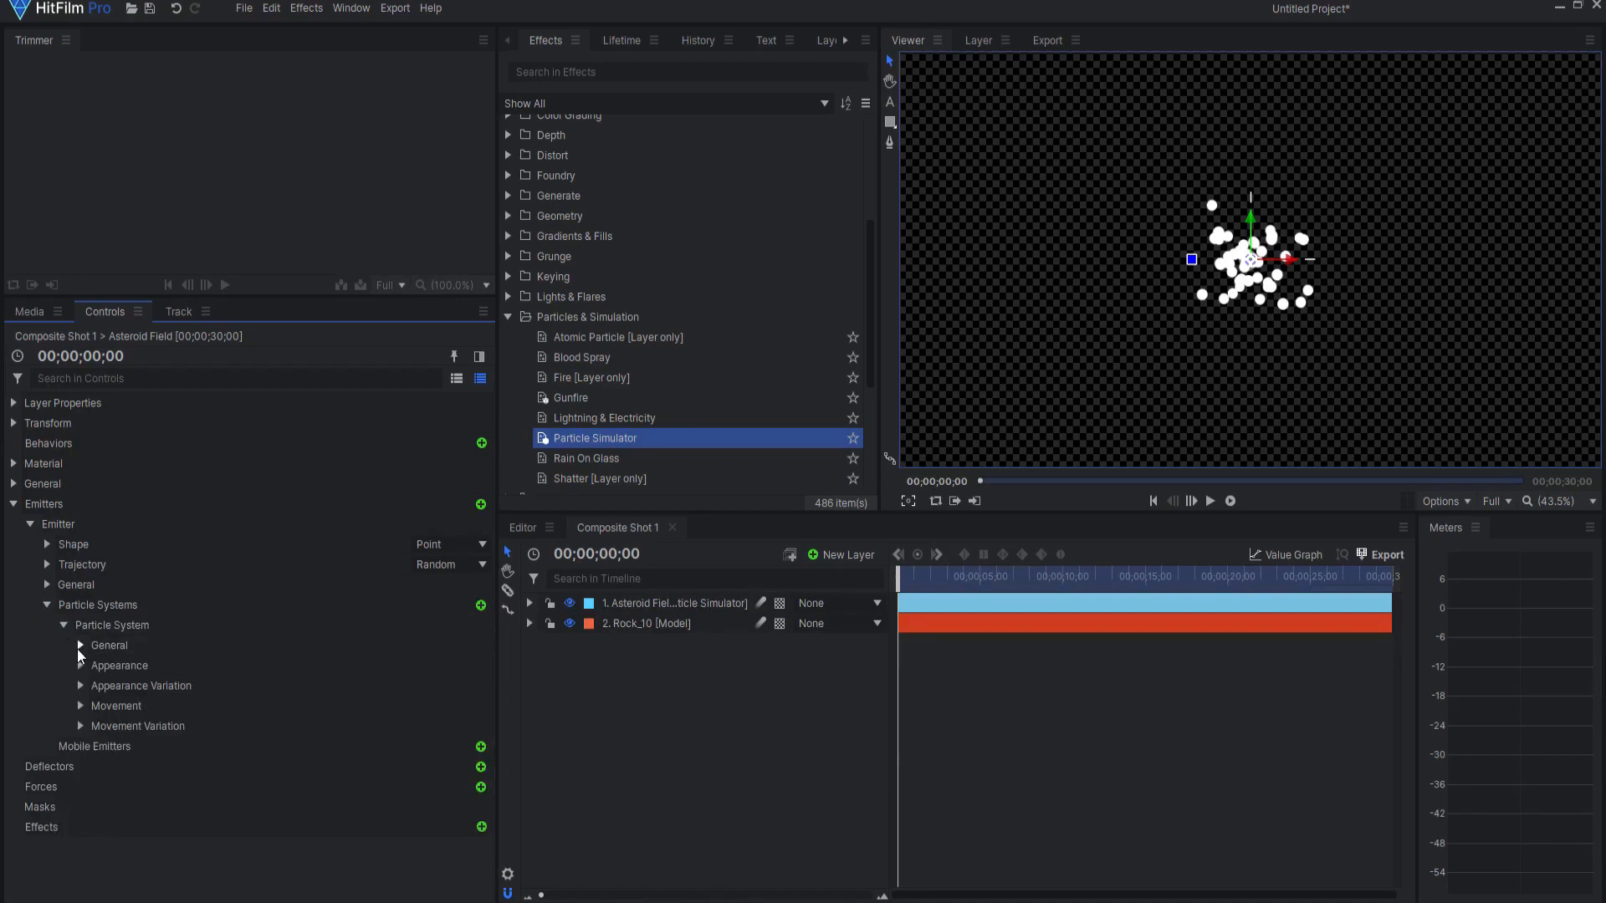
{"action": "left_click", "coordinate": [80, 646]}
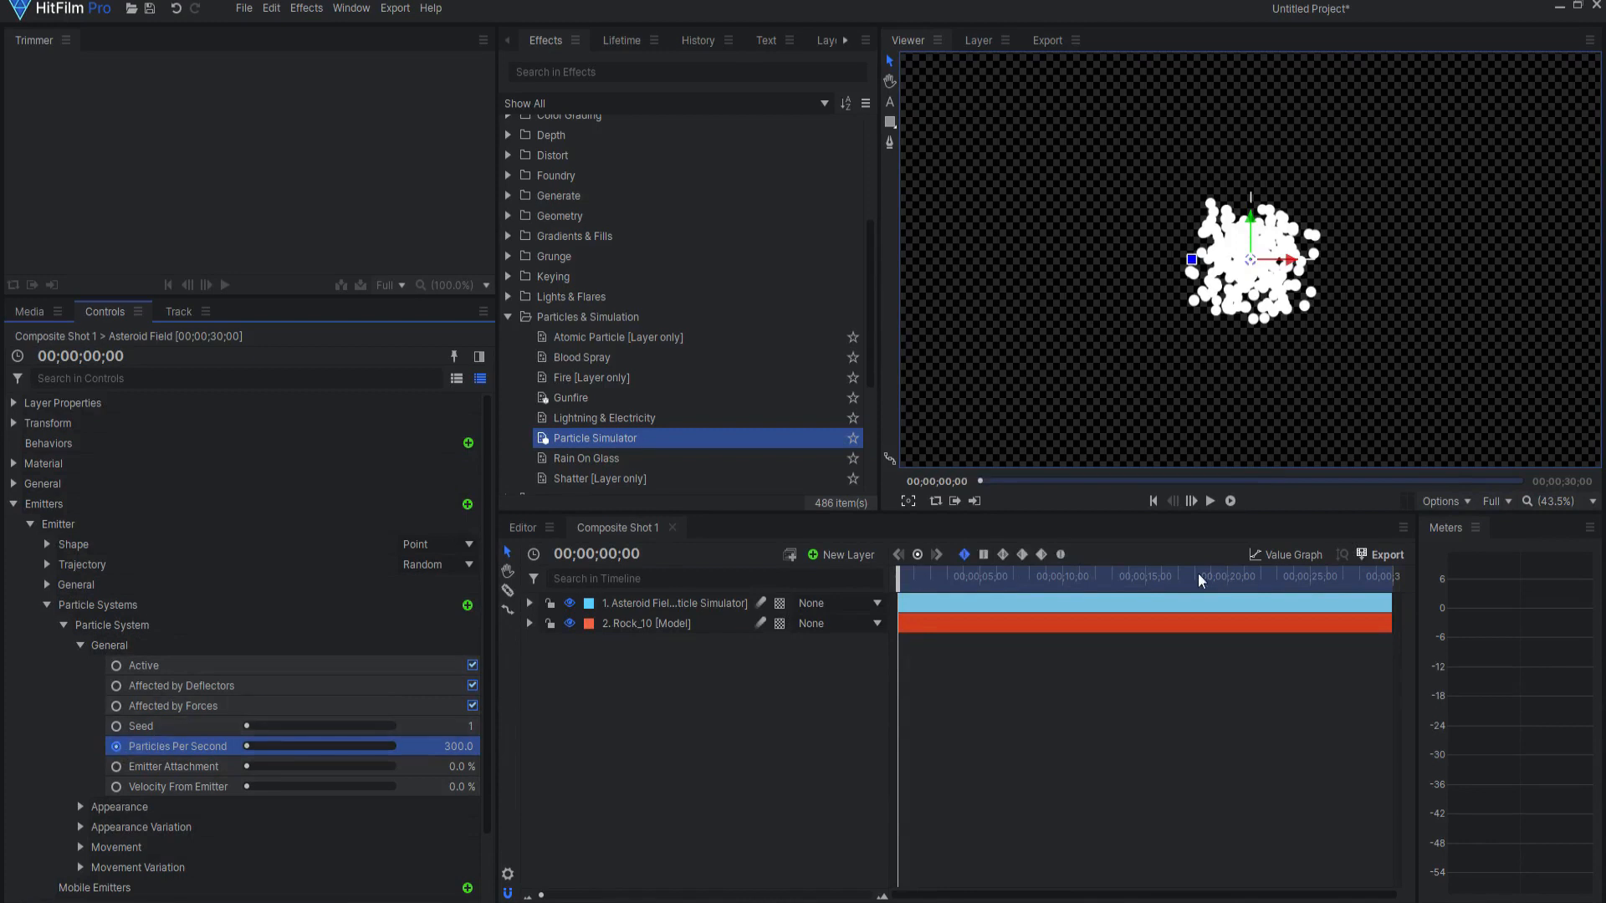
{"action": "left_click", "coordinate": [1175, 502]}
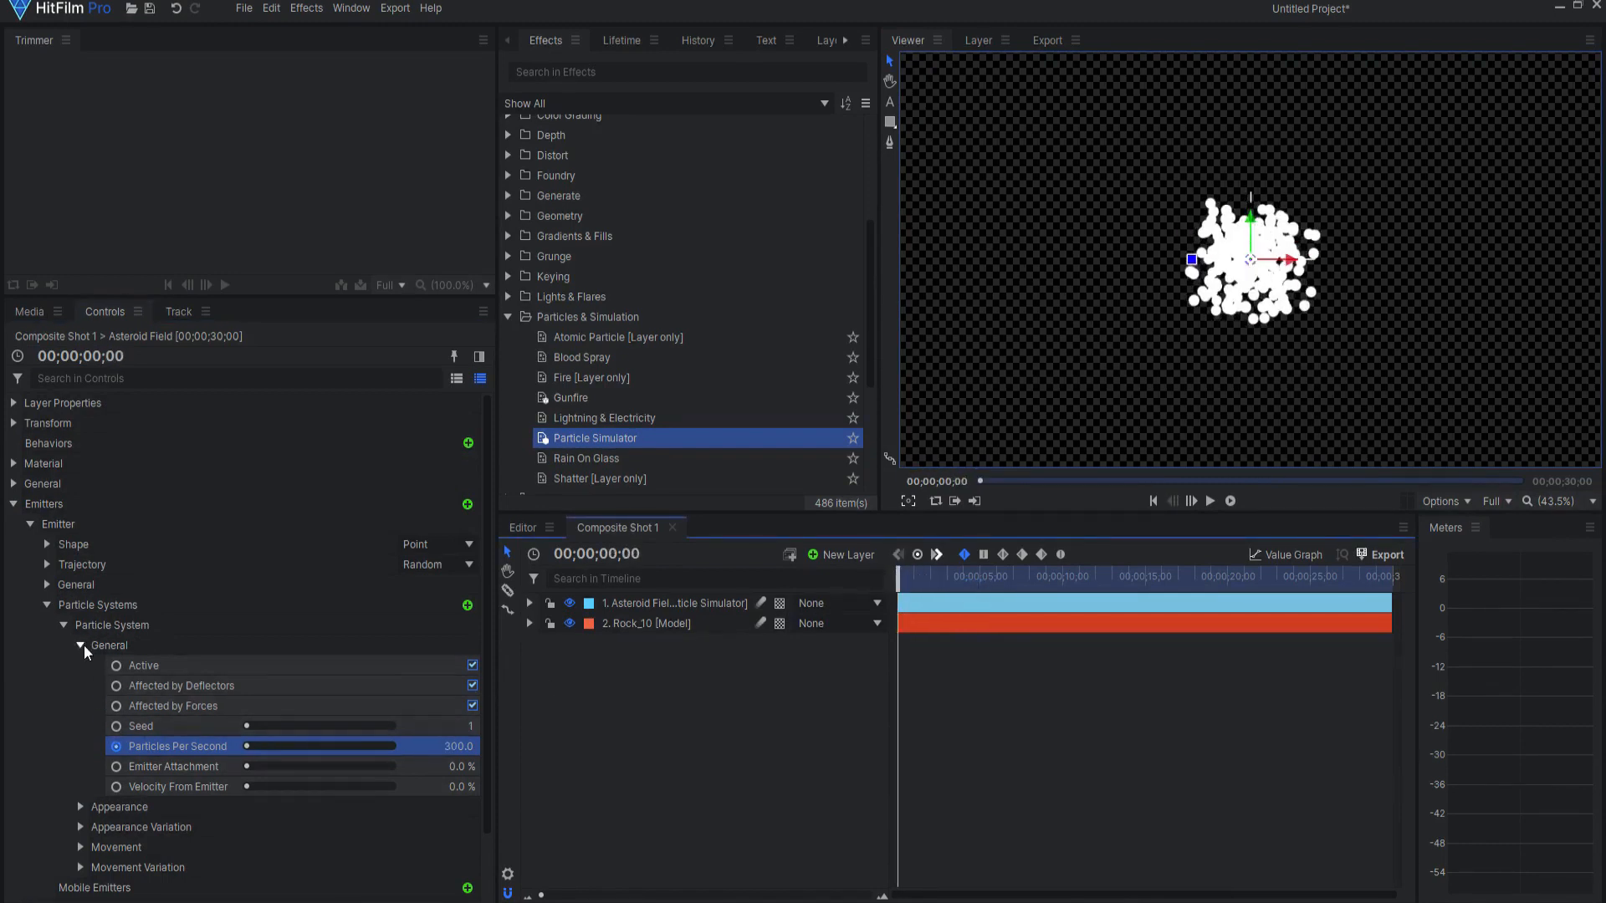
- Make the emitter a Cube with Width, Height and Depth of 3000 px
{"action": "left_click", "coordinate": [81, 646]}
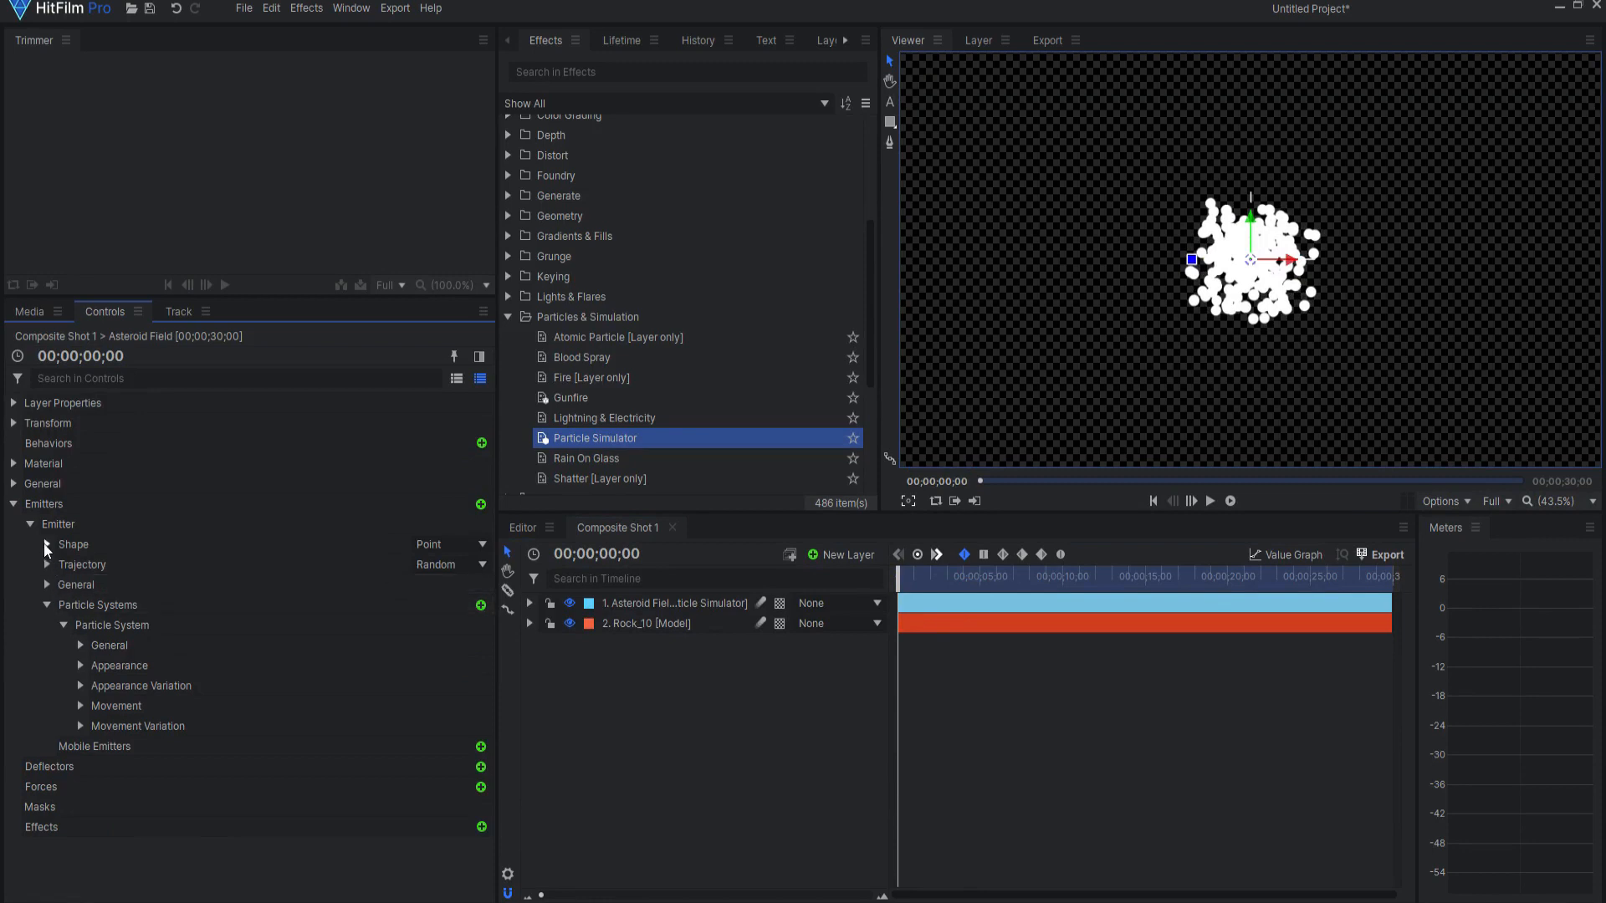
{"action": "left_click", "coordinate": [452, 545]}
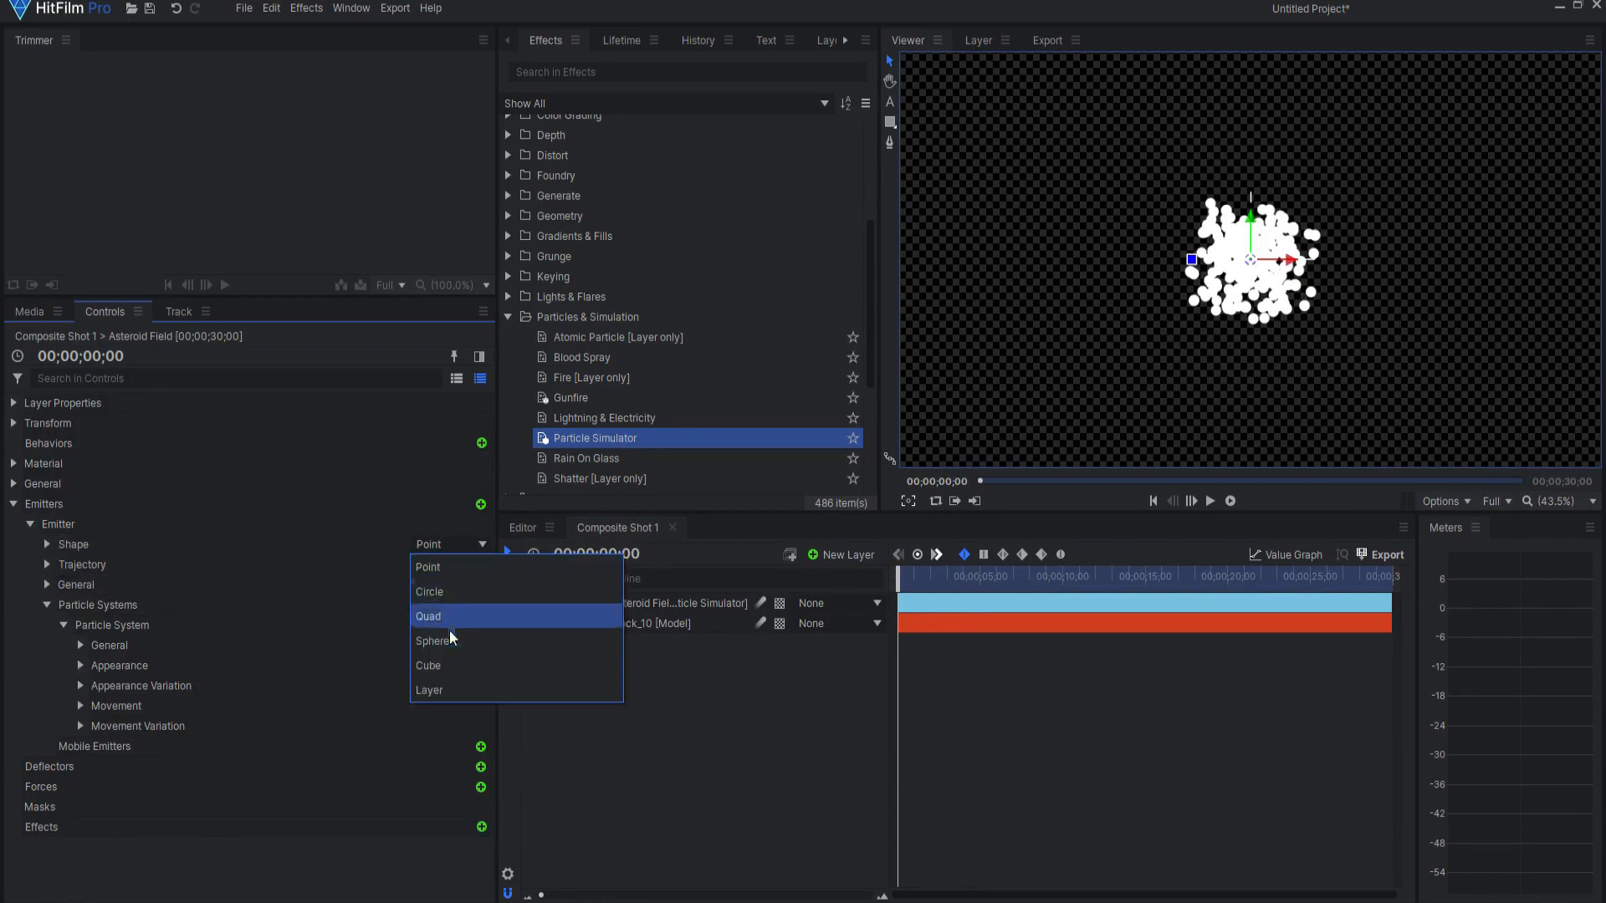
{"action": "left_click", "coordinate": [428, 666]}
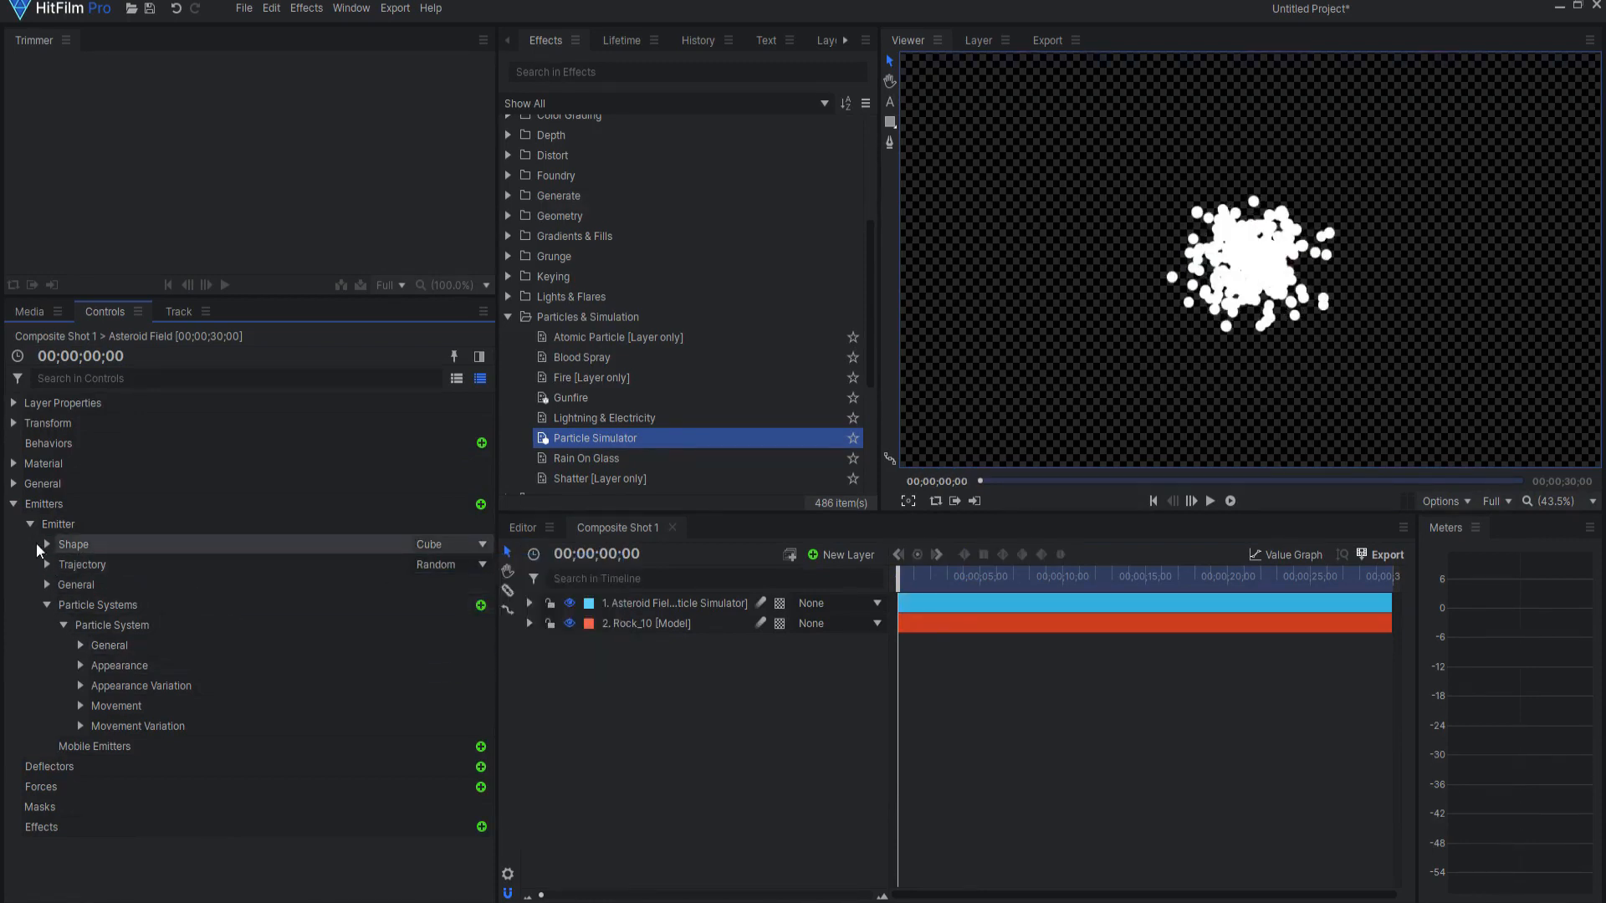
{"action": "left_click", "coordinate": [47, 545]}
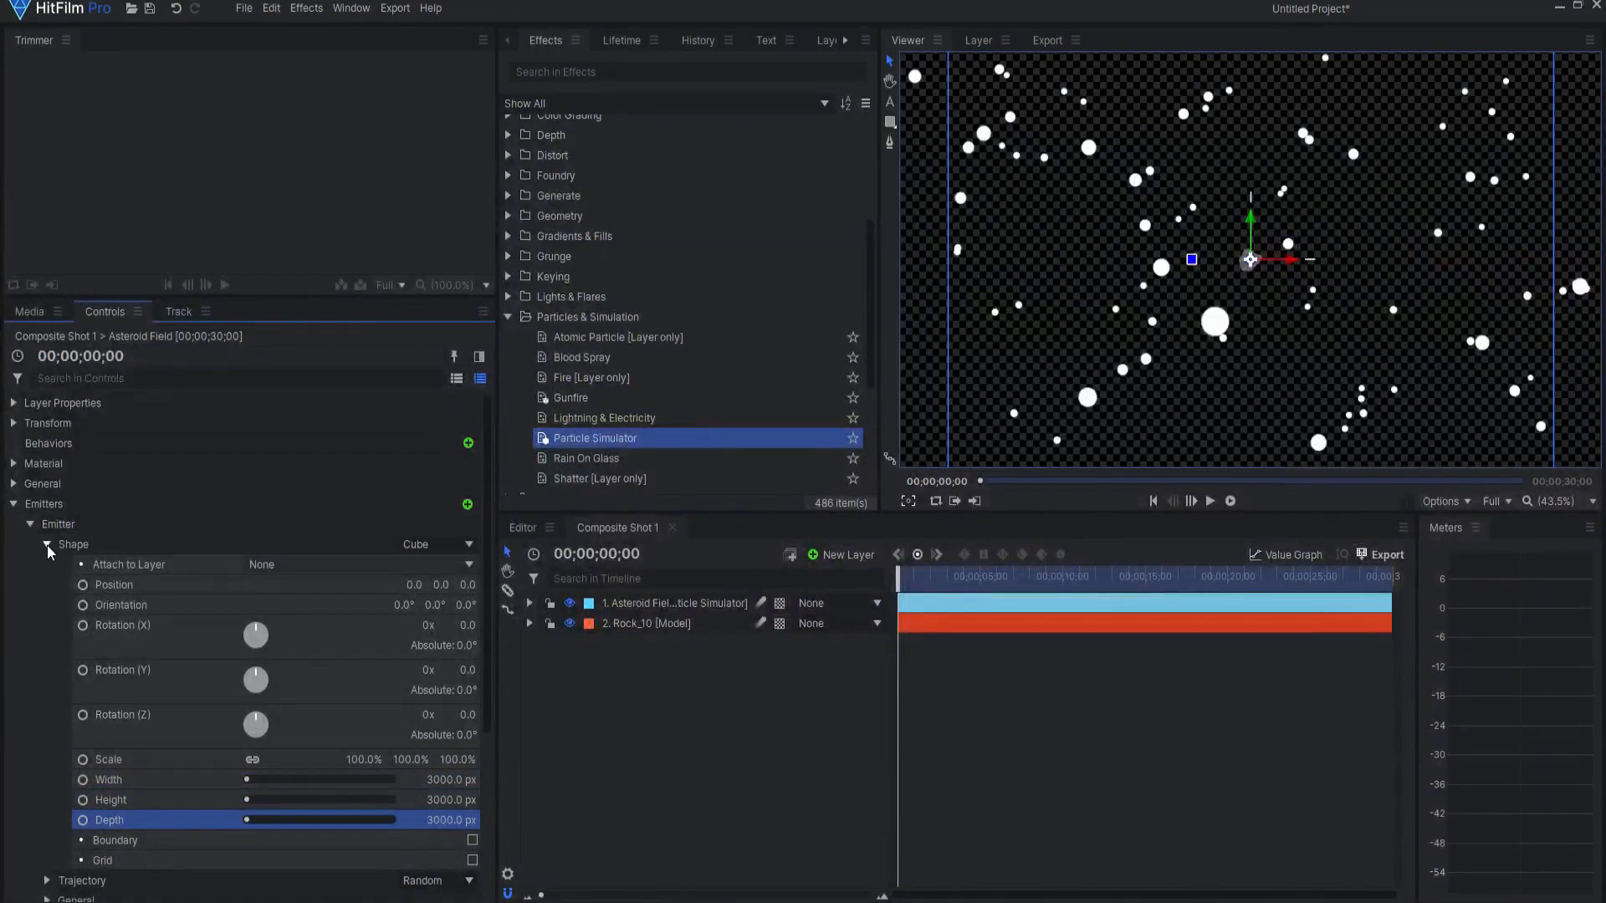
{"action": "left_click", "coordinate": [47, 546]}
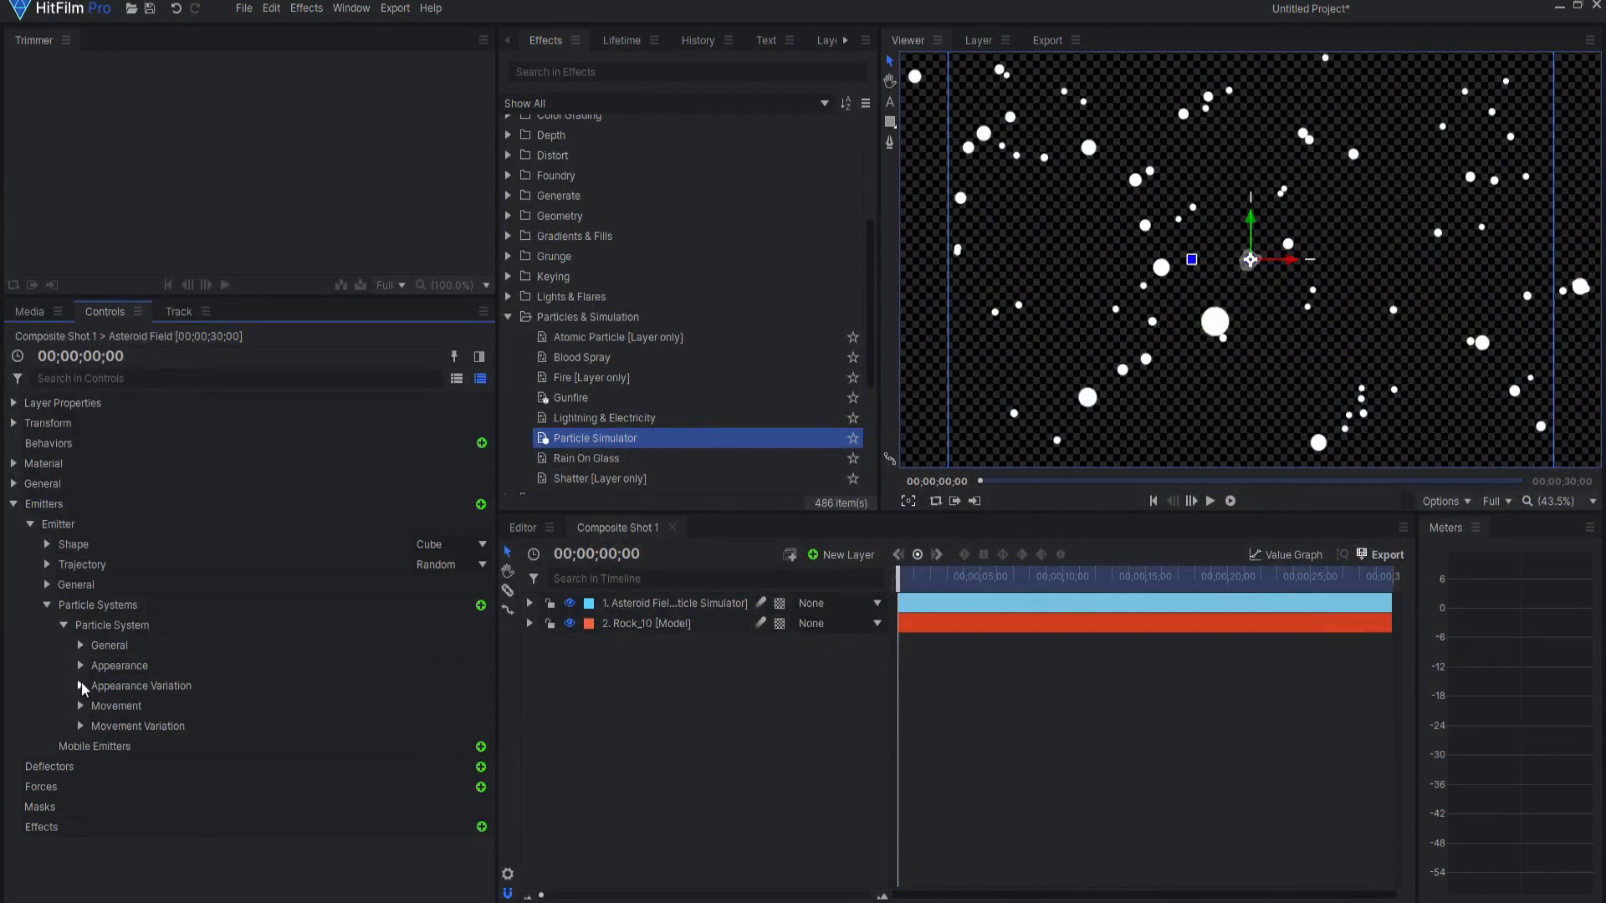
- Set particle Life to 60 s and Speed to 0, scrubbing the timeline to confirm the field stays still
{"action": "left_click", "coordinate": [81, 706]}
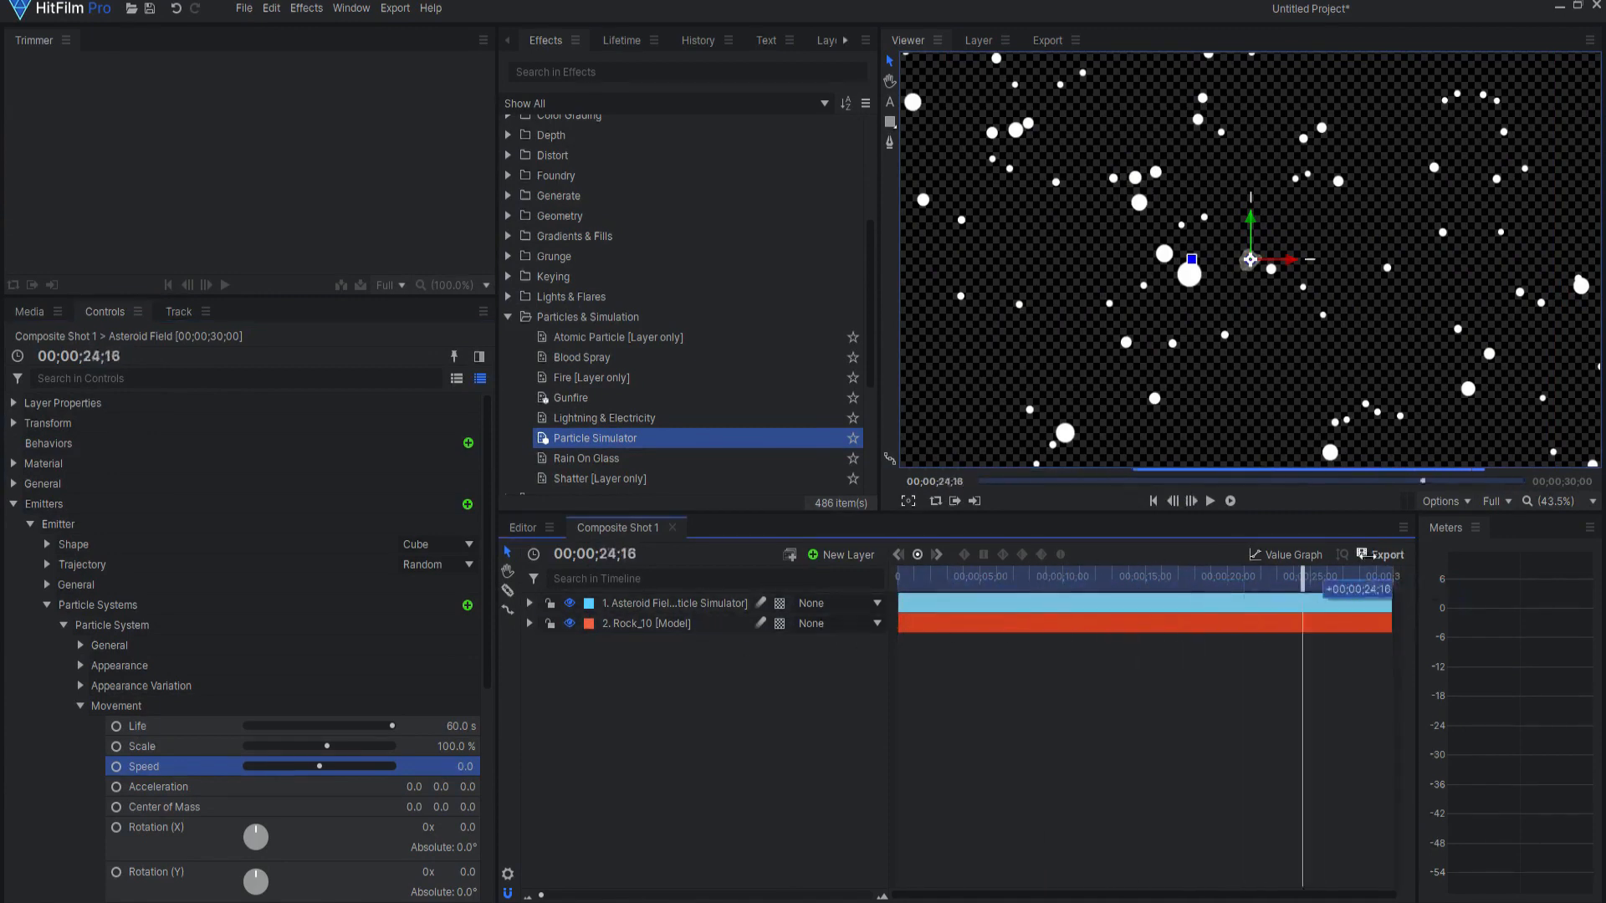
{"action": "left_click_drag", "start_coordinate": [1302, 589], "coordinate": [1130, 589]}
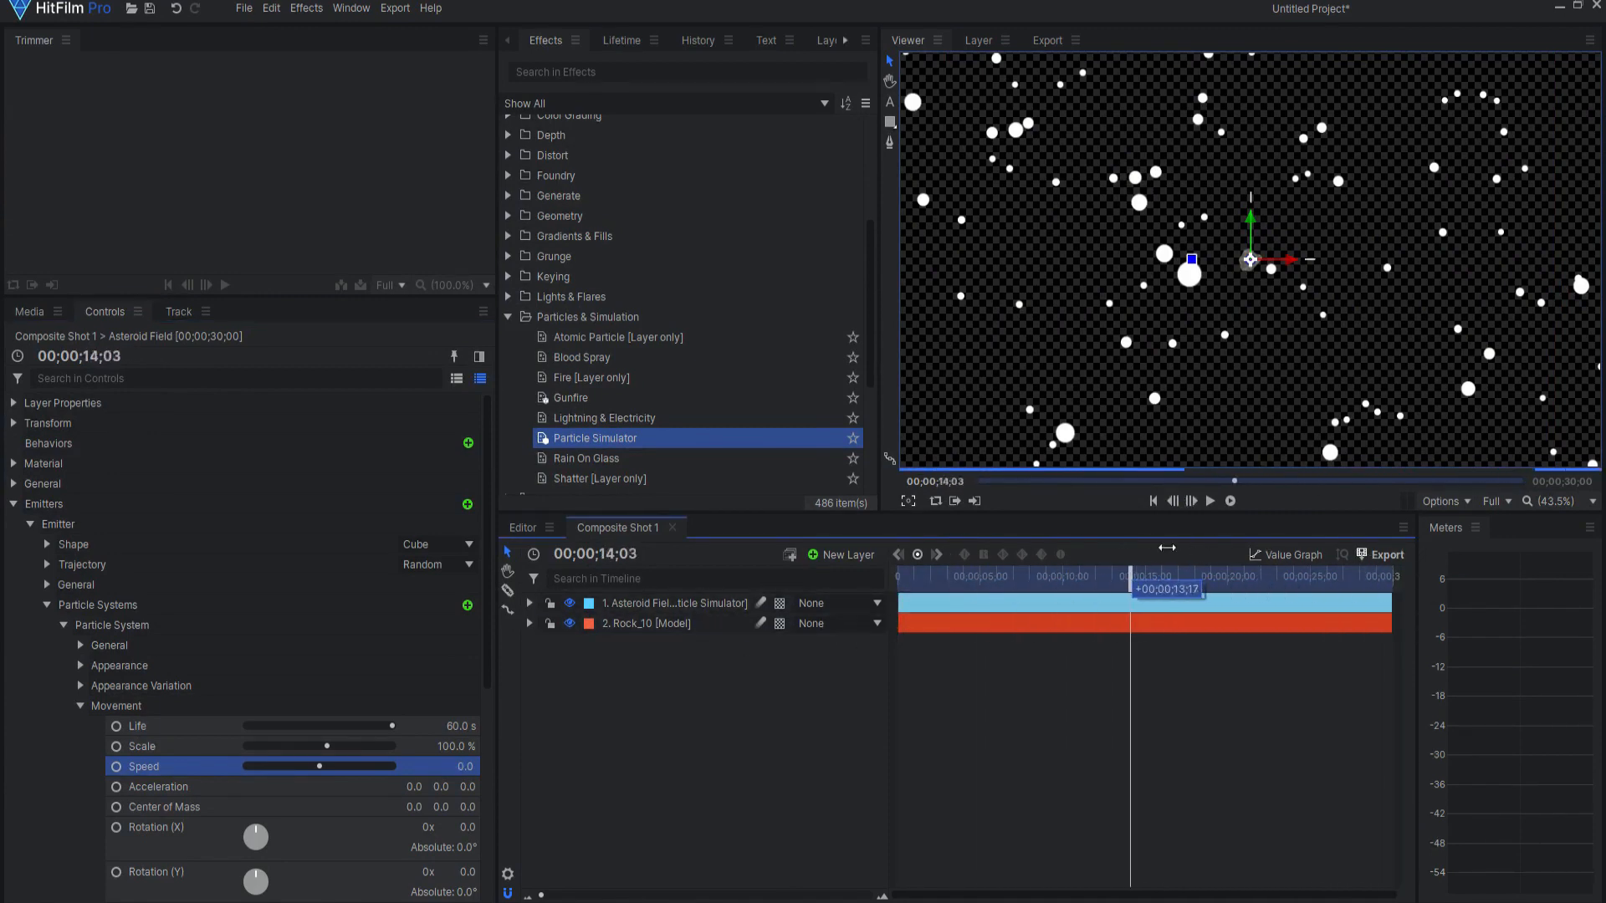
{"action": "left_click", "coordinate": [984, 576]}
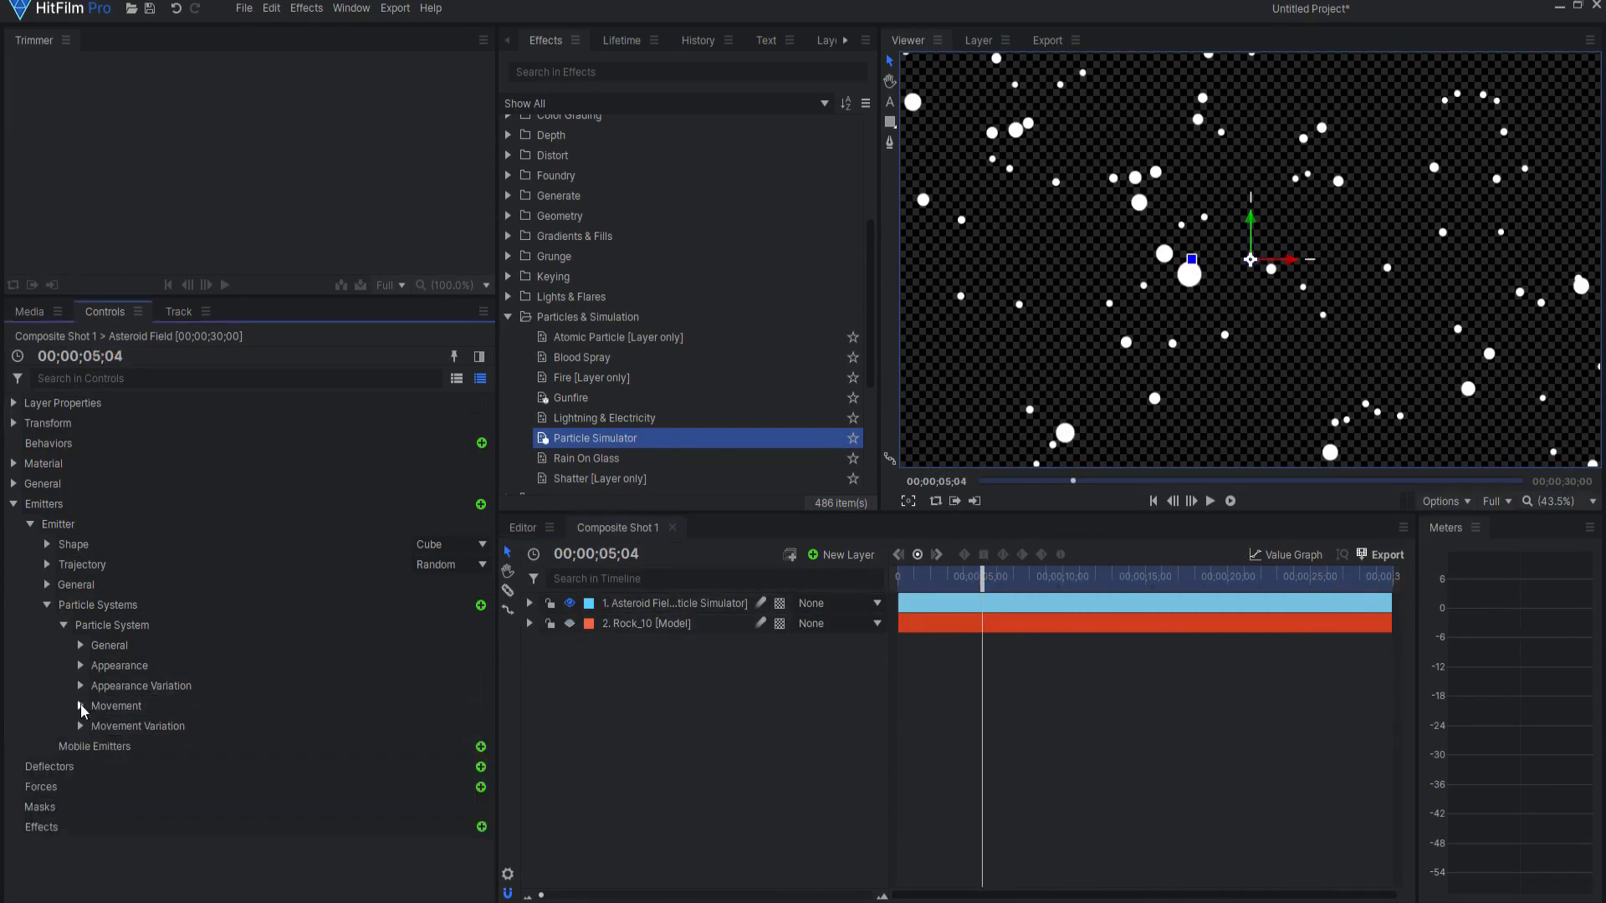
- Set Texture Source to Layer using 2. Rock_10 and Color Source to Texture Color
{"action": "left_click", "coordinate": [81, 666]}
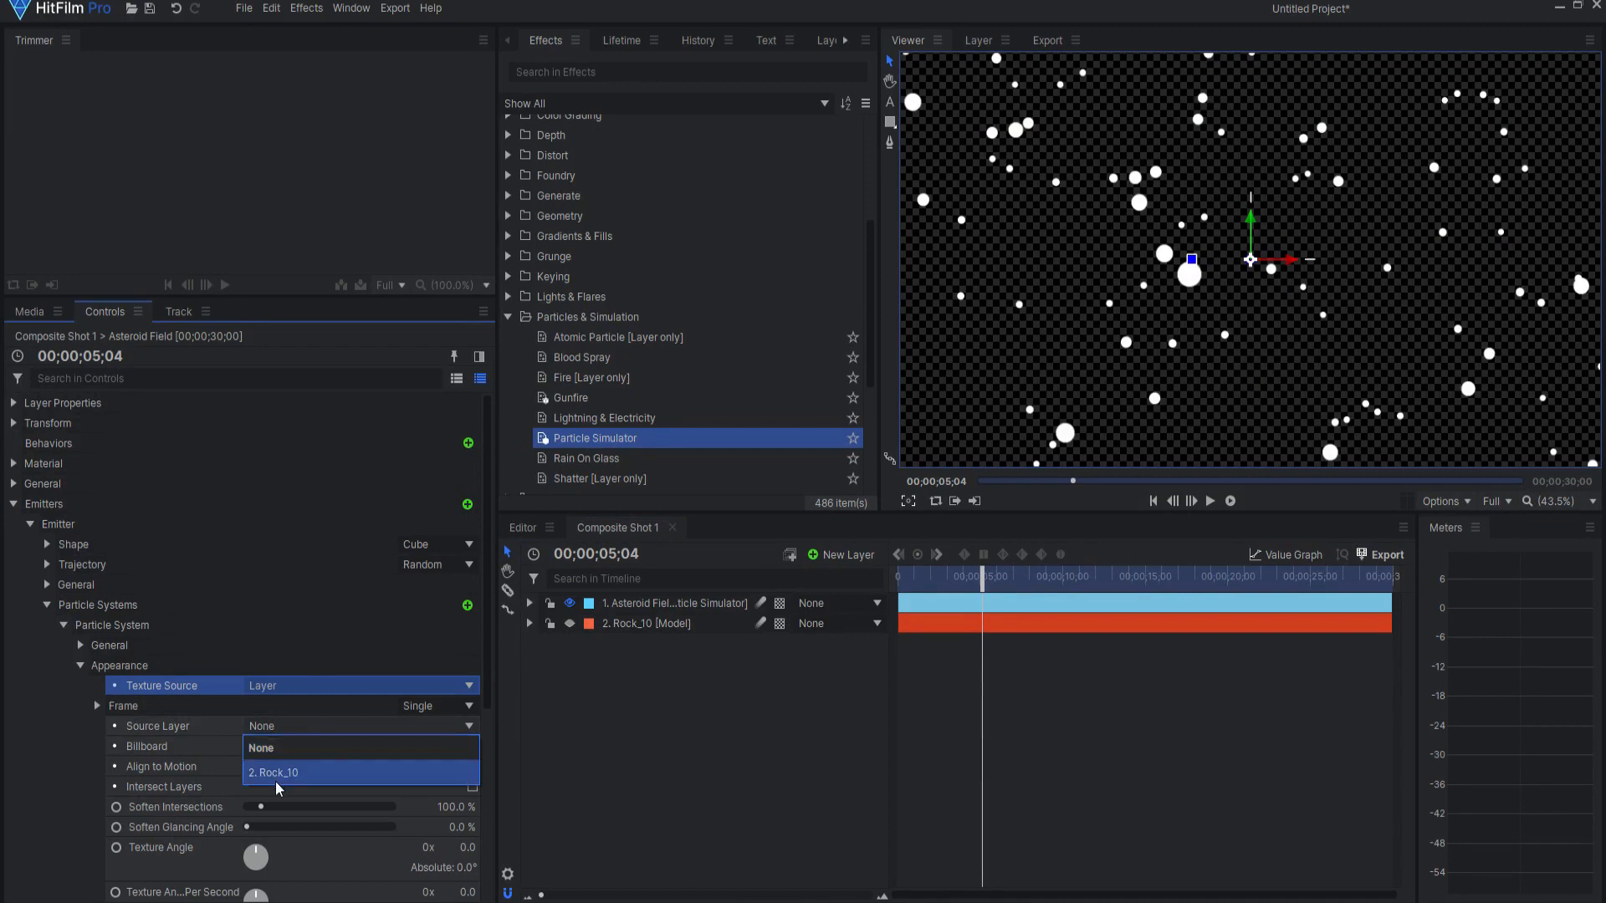
{"action": "left_click", "coordinate": [278, 773]}
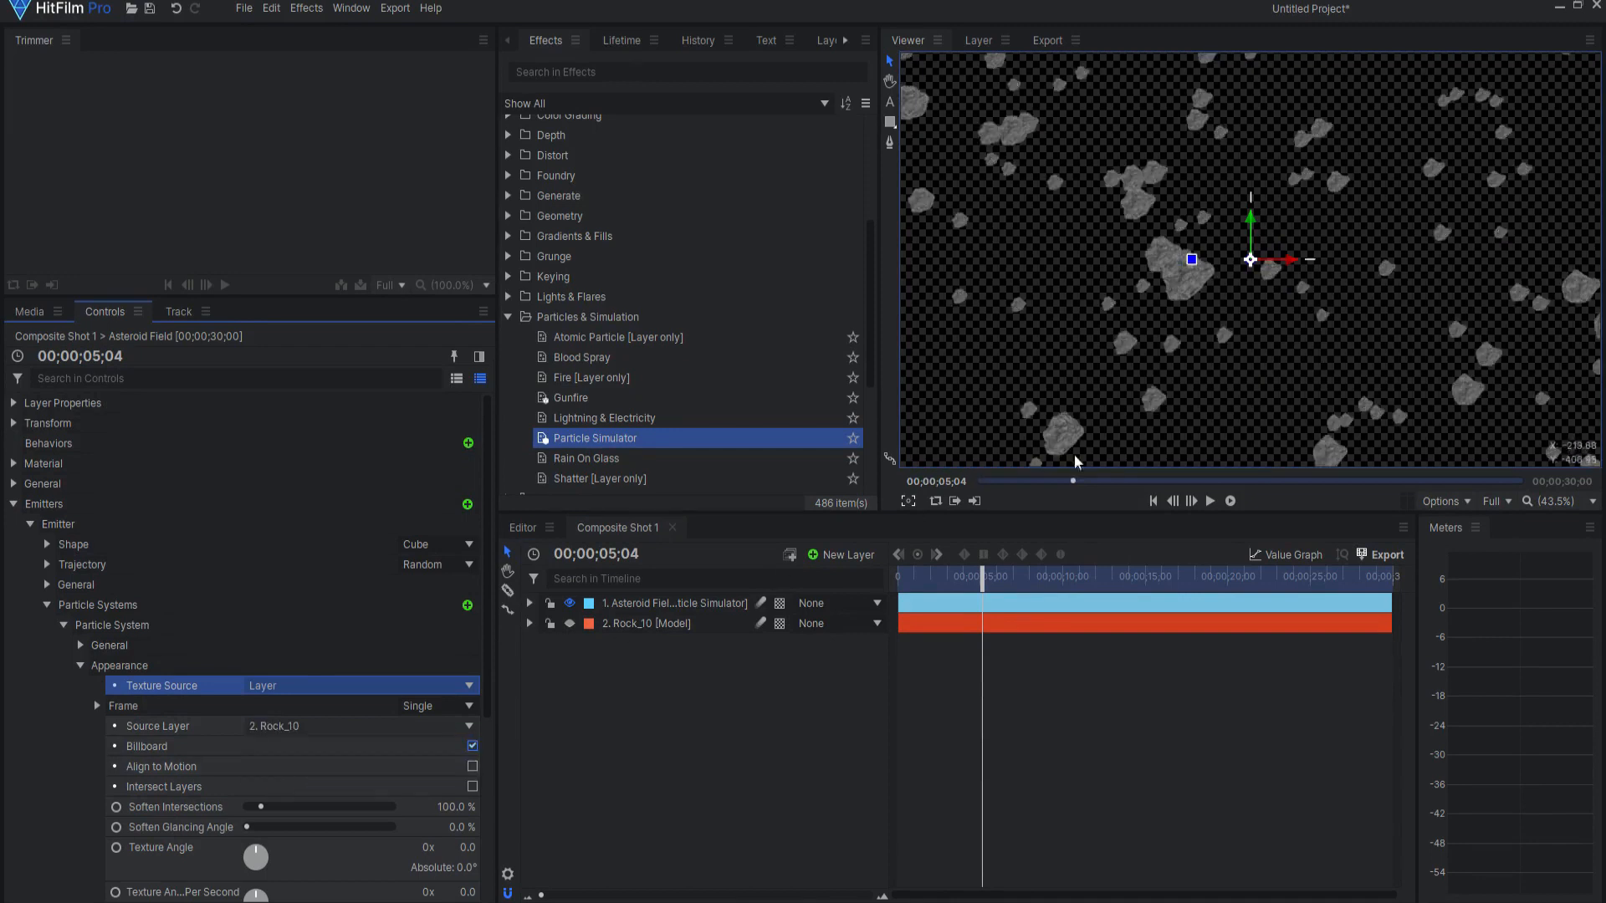
{"action": "scroll", "scroll_direction": "down", "scroll_amount": 3}
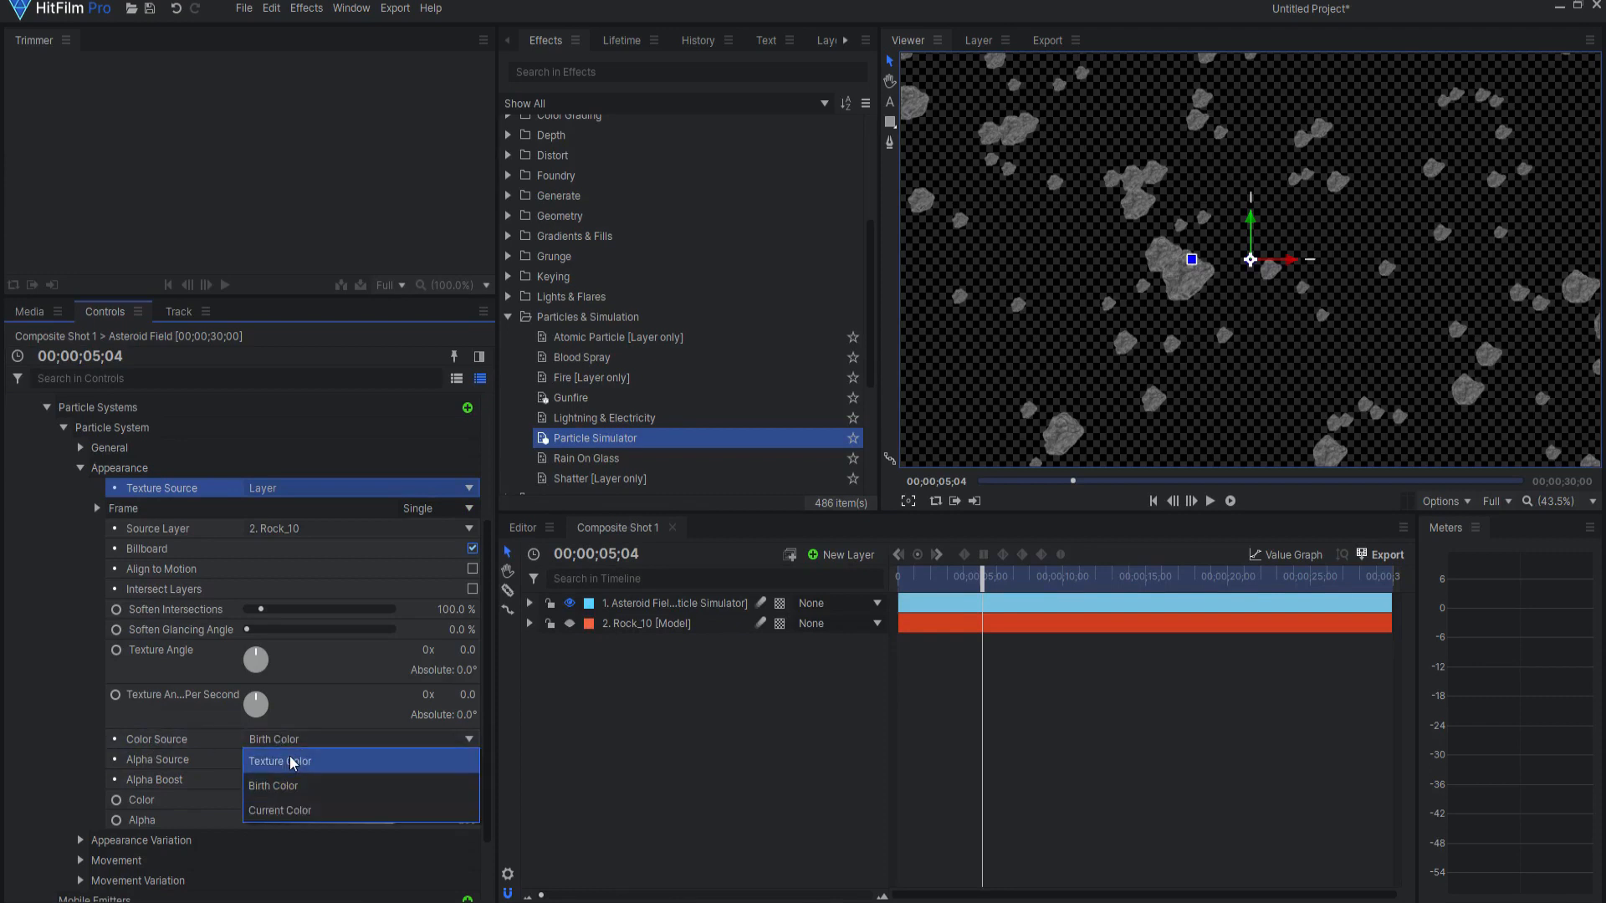
{"action": "left_click", "coordinate": [279, 761]}
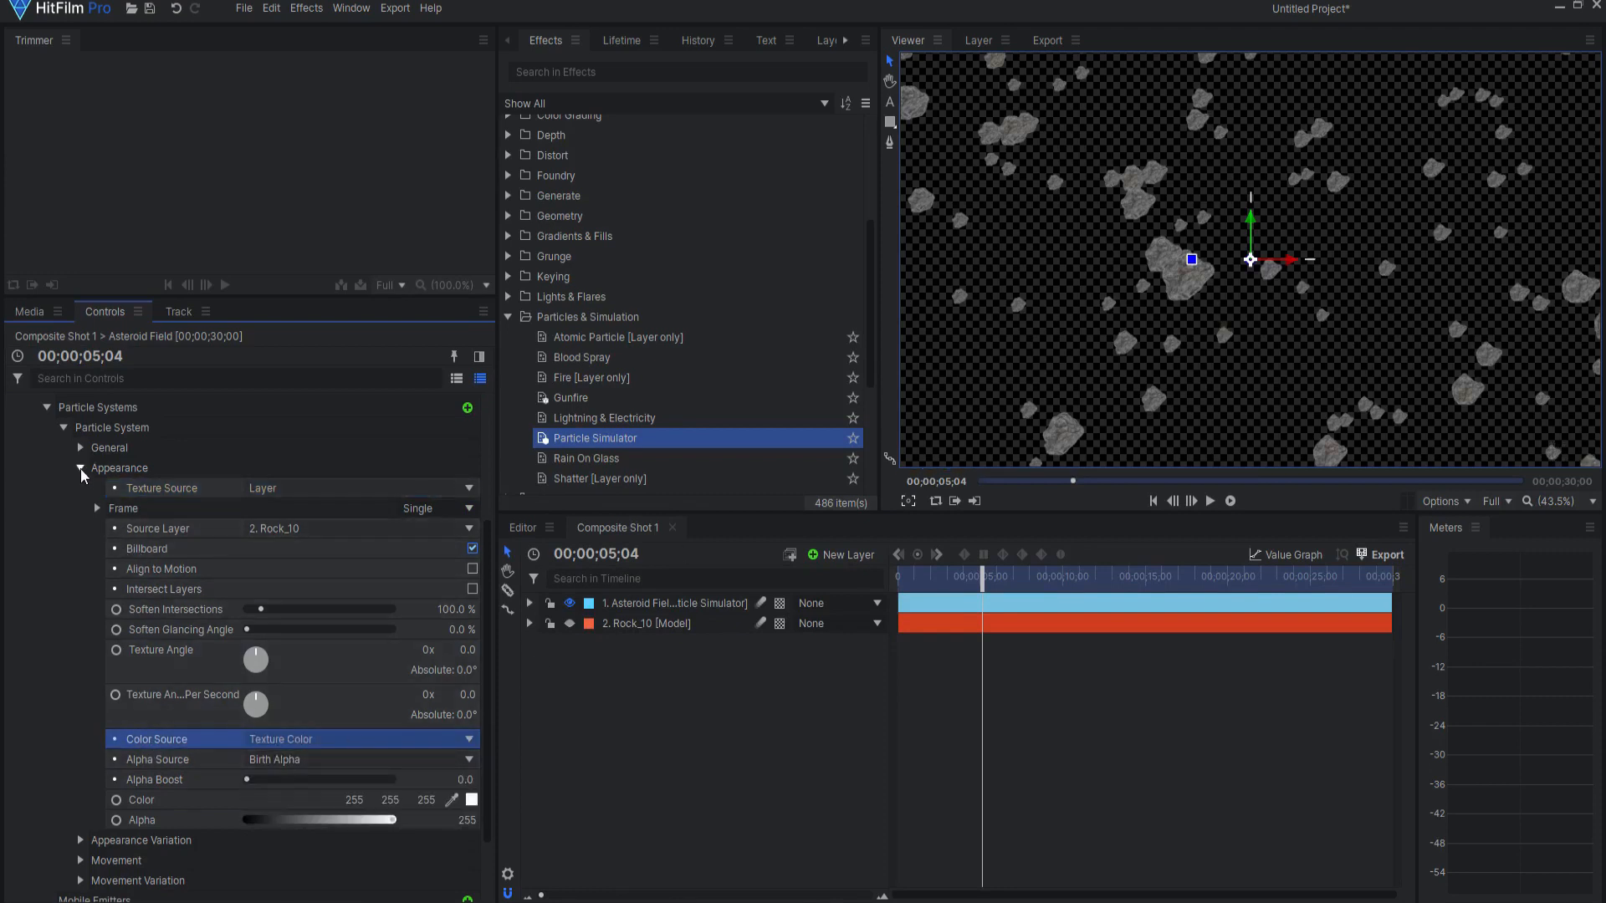
{"action": "left_click", "coordinate": [80, 468]}
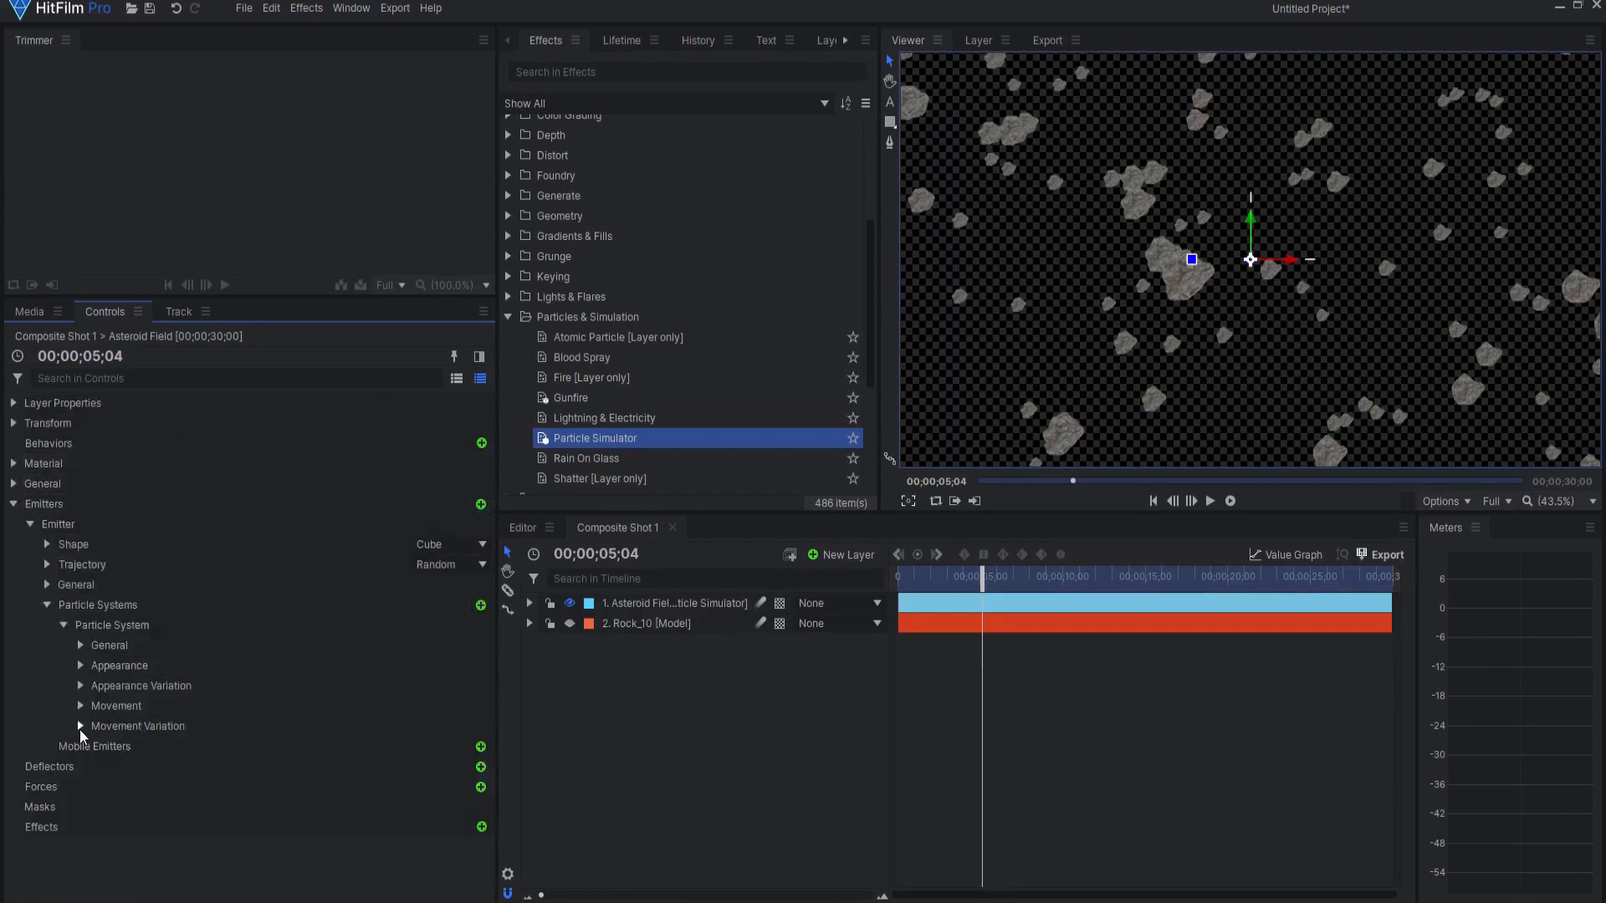
- Set Movement Variation Scale to 50% and Rotation X, Y and Z to 1x (360°)
{"action": "left_click", "coordinate": [80, 727]}
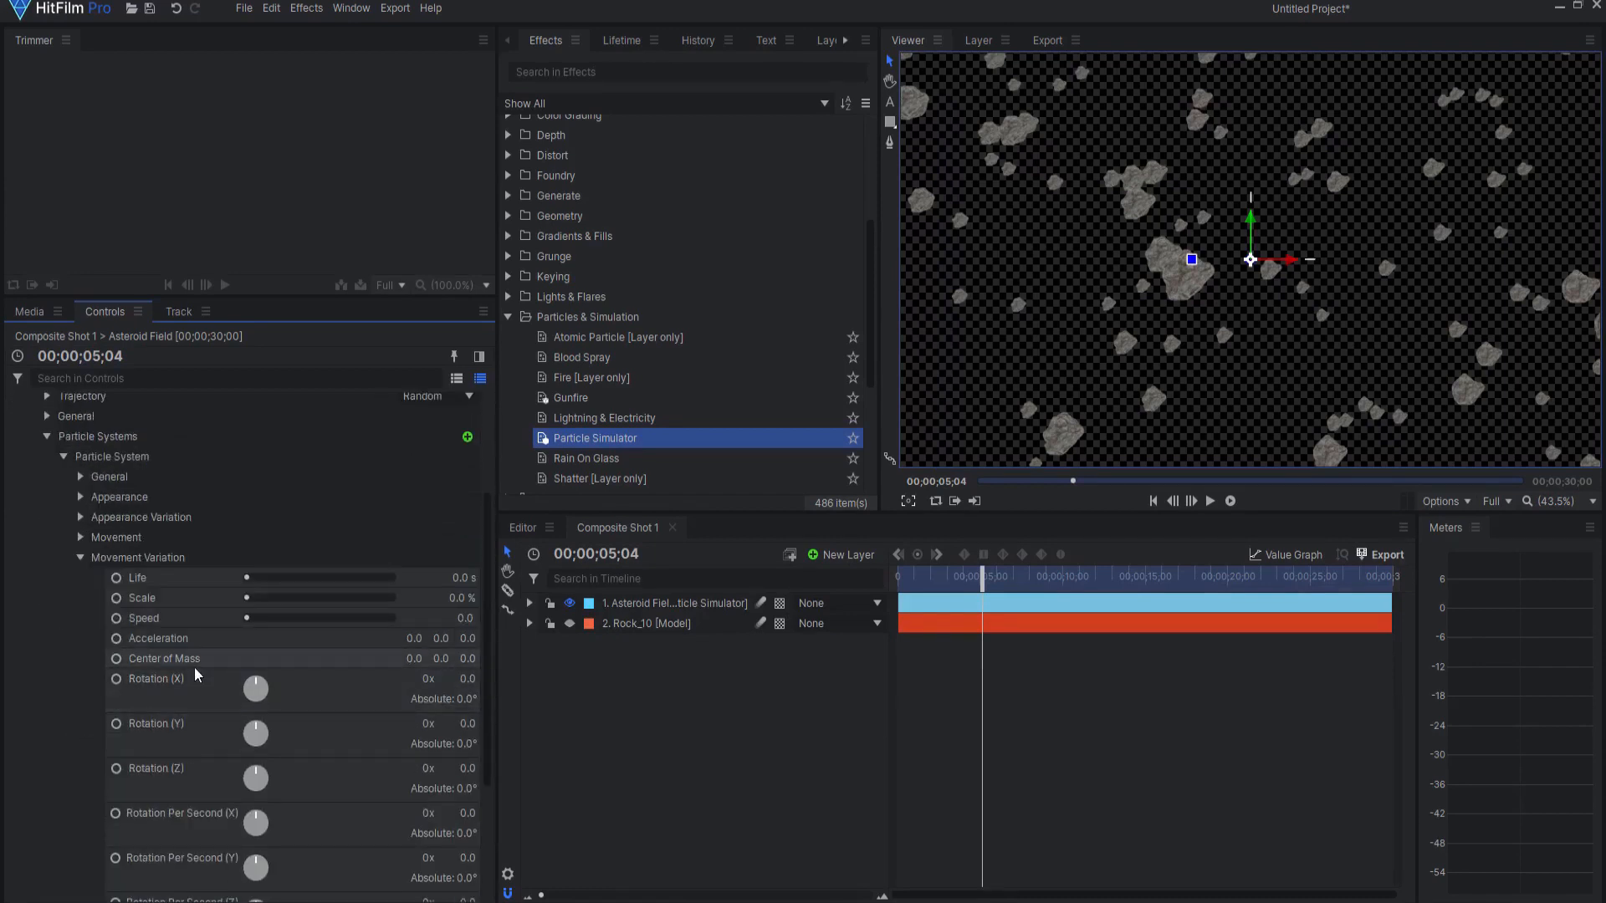
{"action": "left_click", "coordinate": [462, 597]}
{"action": "type", "text": "50"}
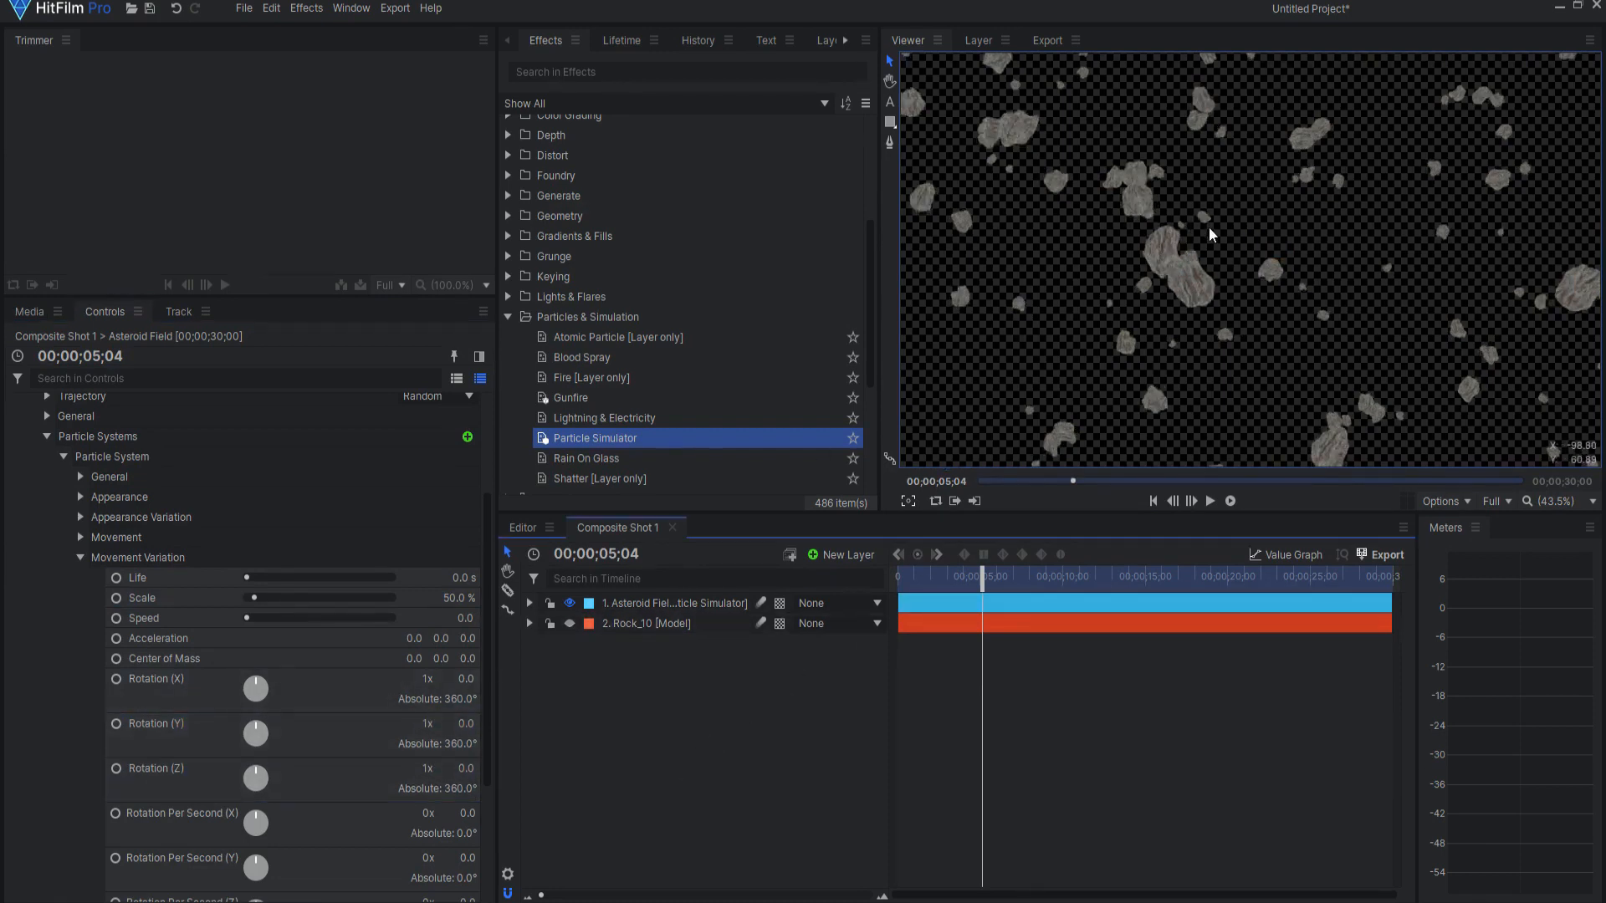
{"action": "mouse_move", "coordinate": [947, 174]}
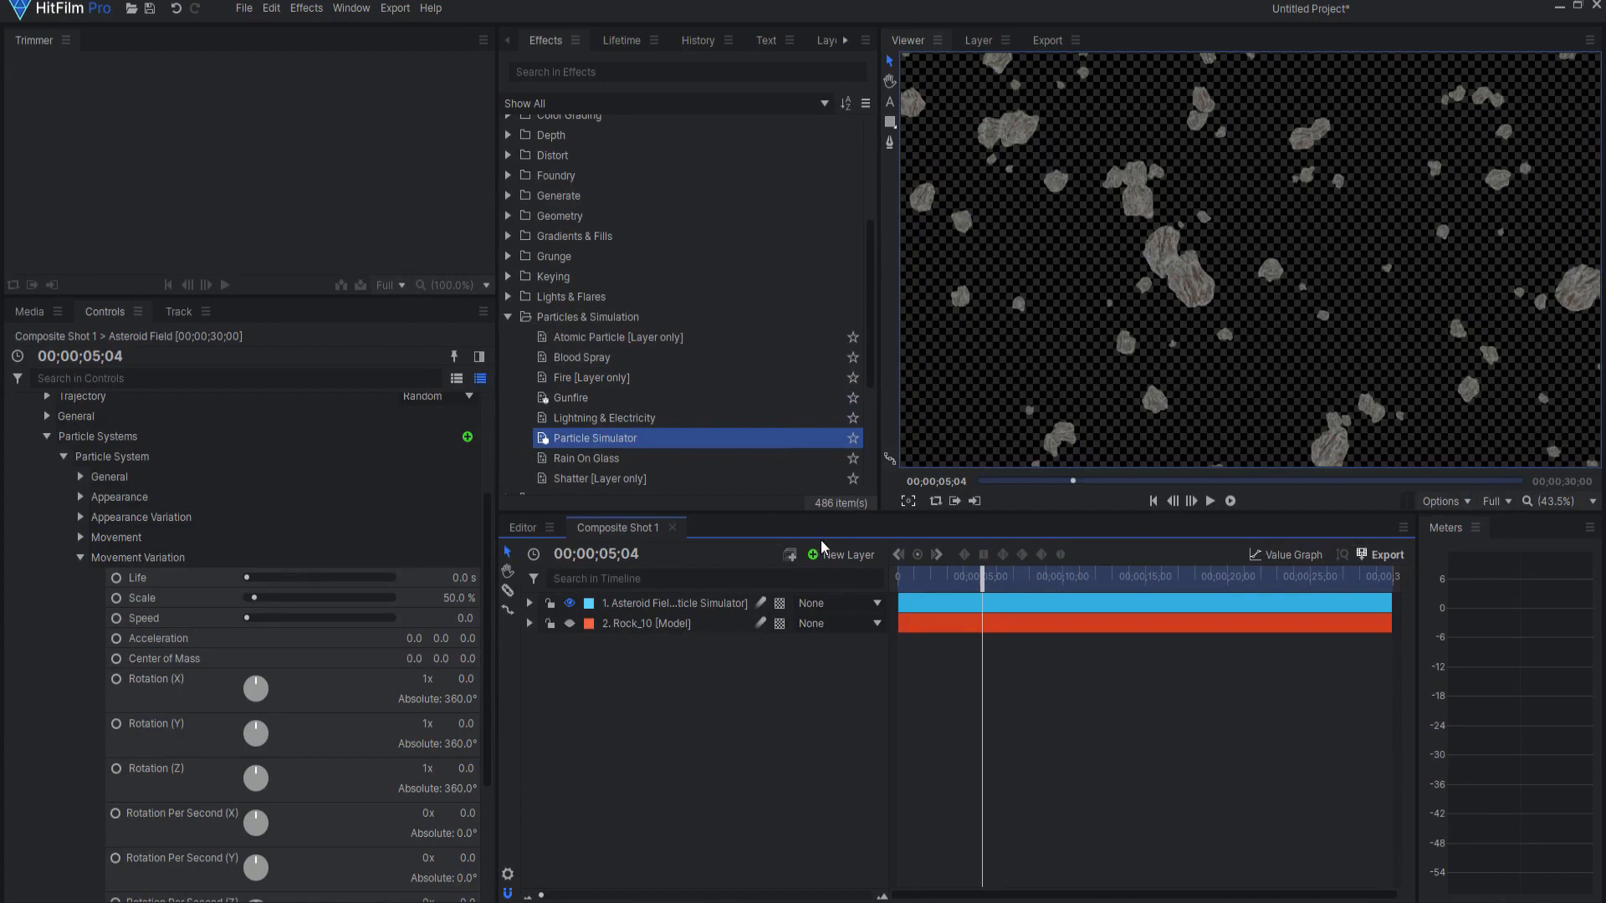
- Add a New Camera and a New Light layer above the asteroid field and select the camera
{"action": "left_click", "coordinate": [846, 554]}
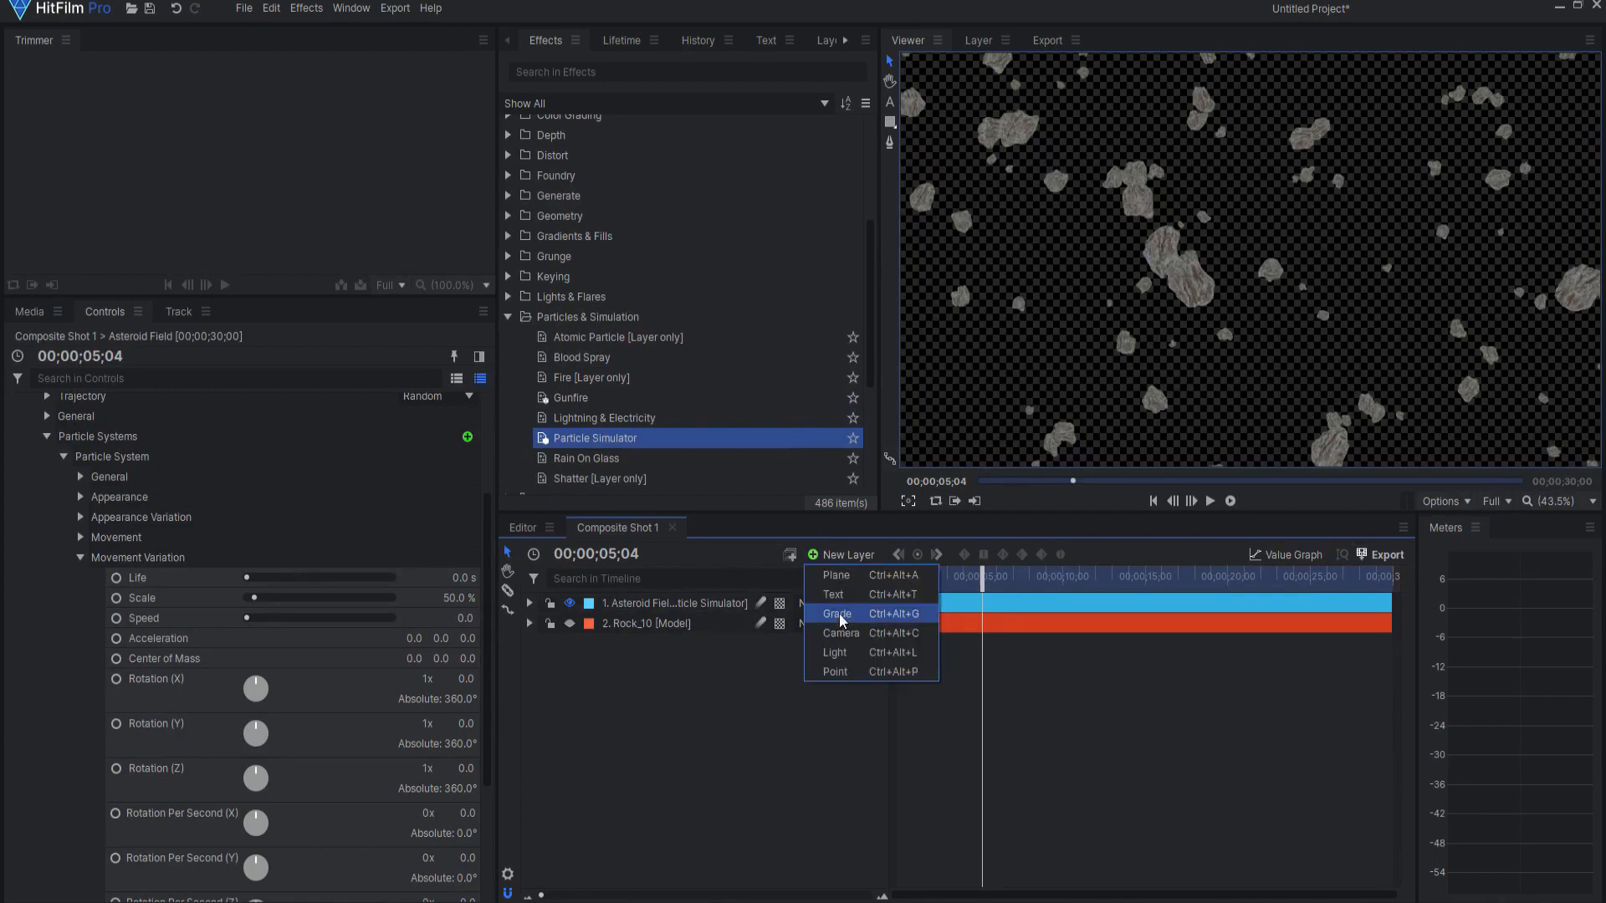
{"action": "left_click", "coordinate": [840, 632]}
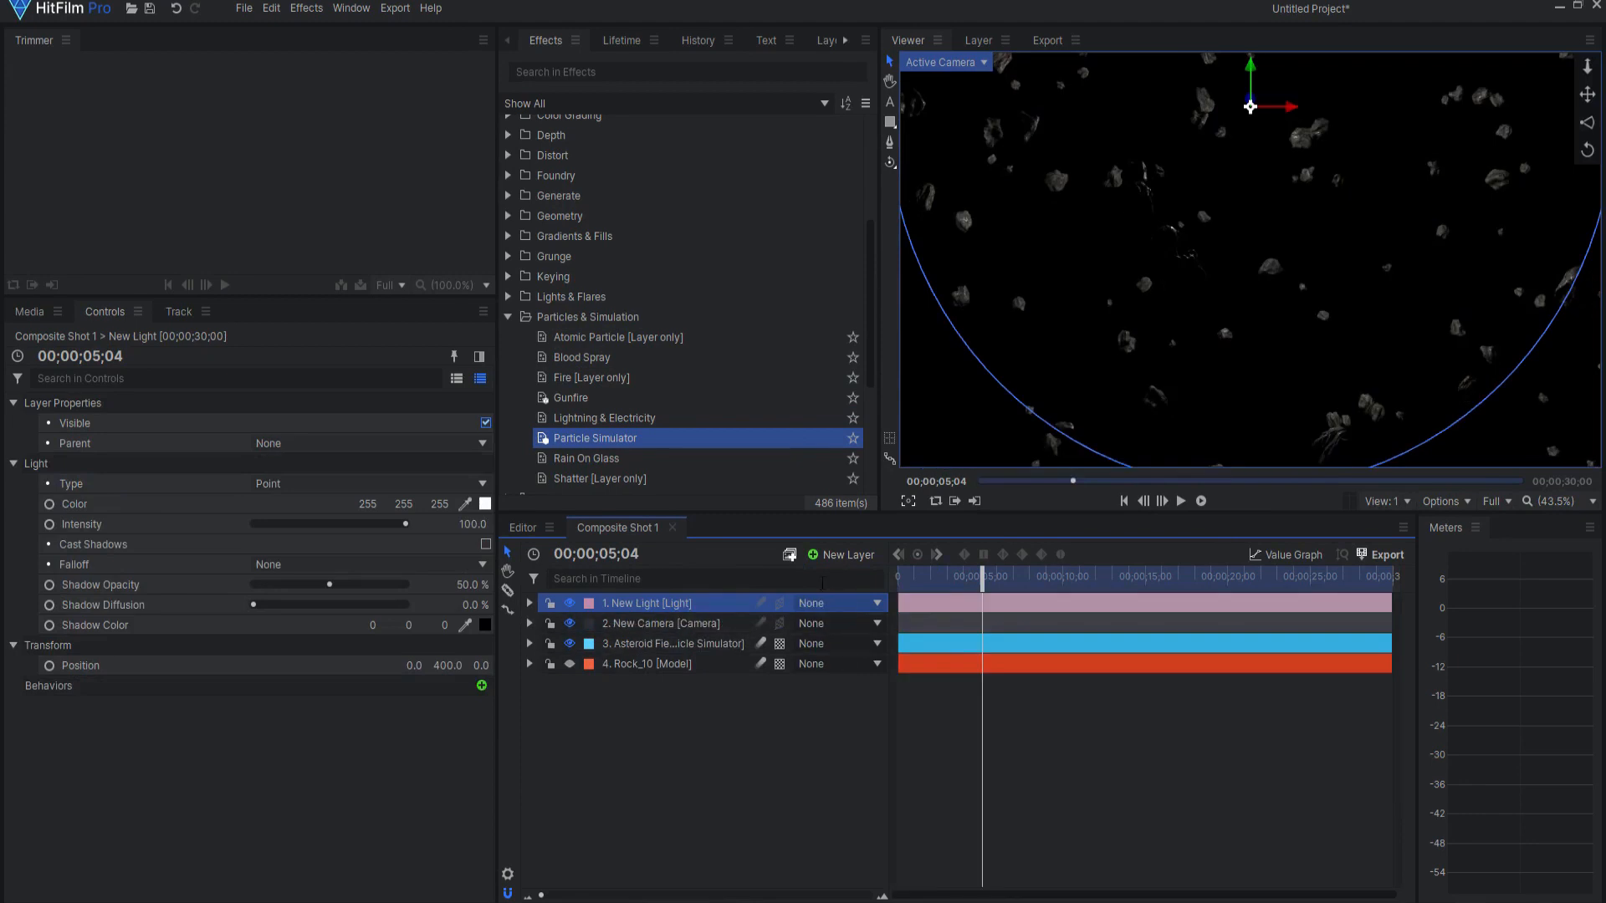
{"action": "left_click", "coordinate": [663, 622]}
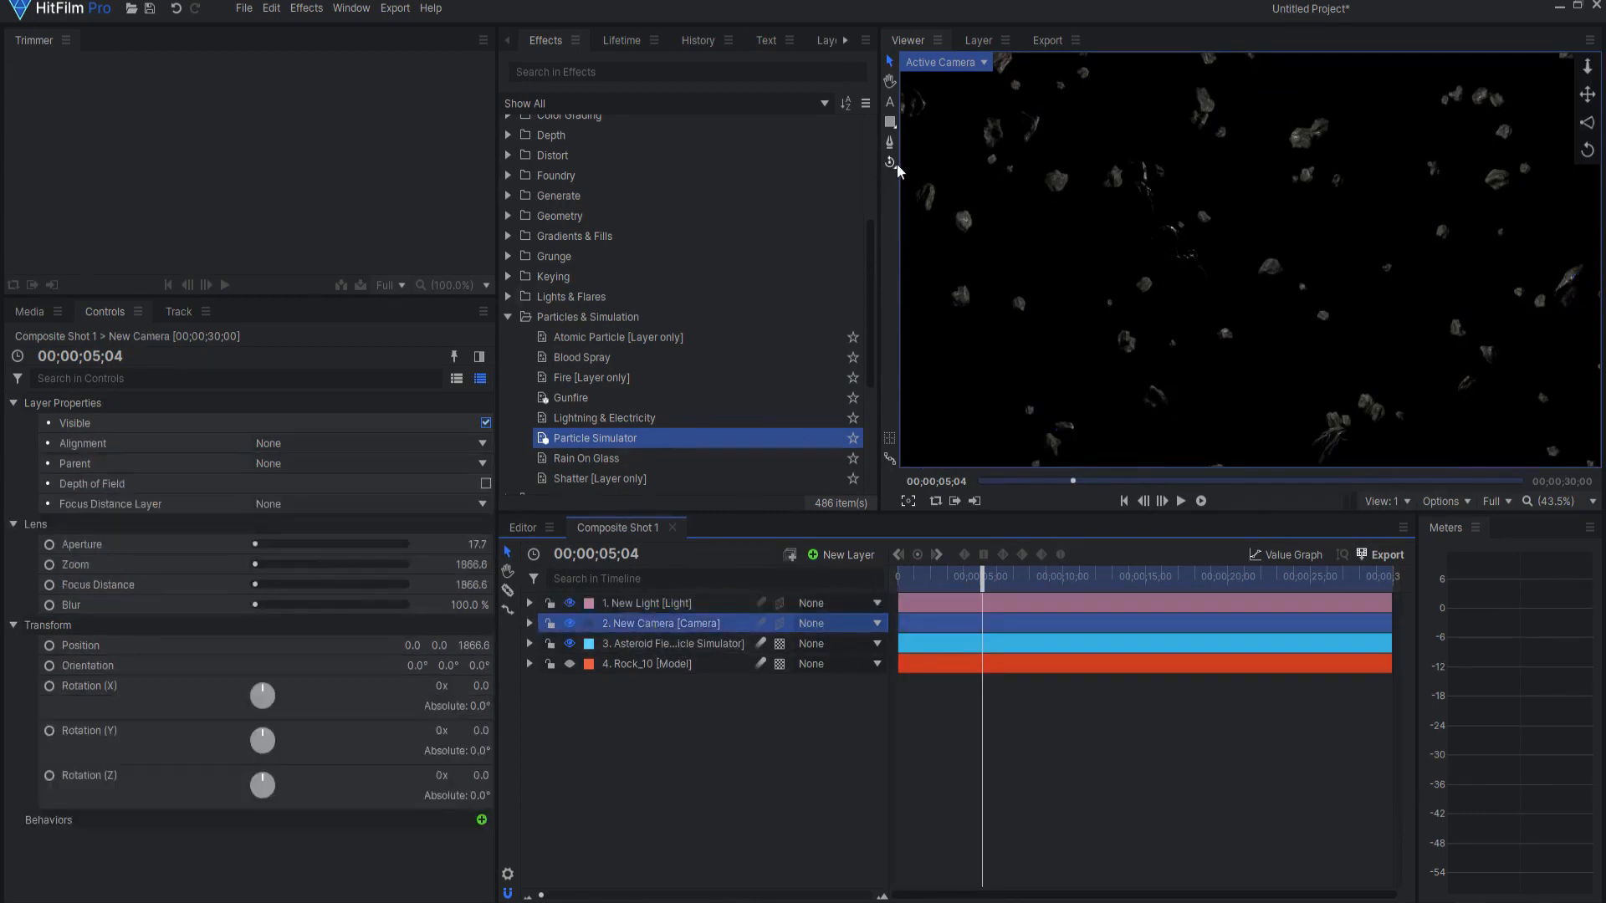